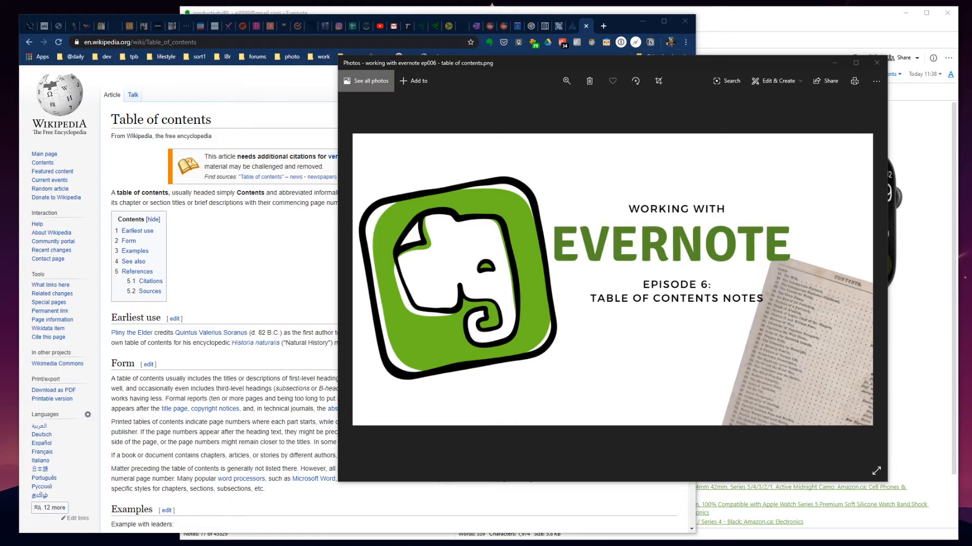
{"action": "mouse_move", "coordinate": [731, 435]}
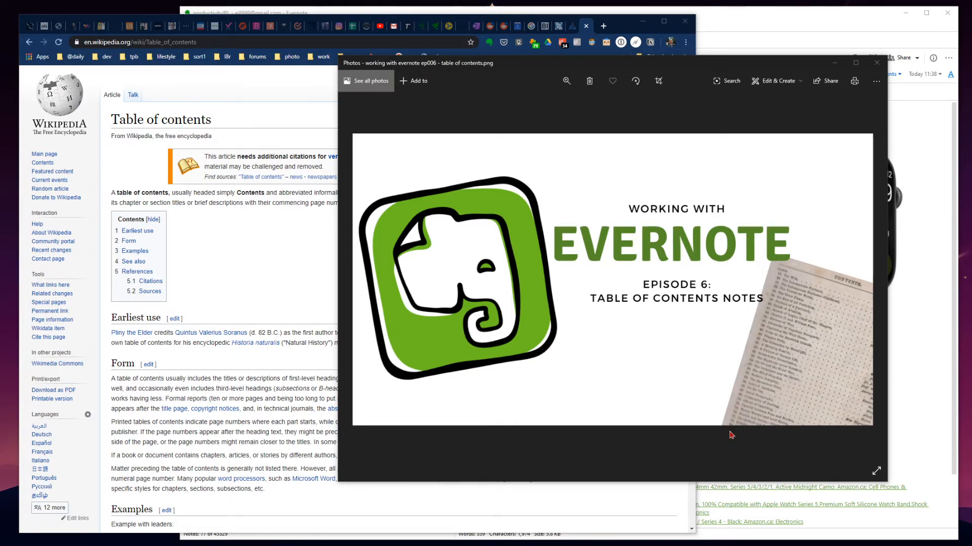
{"action": "mouse_move", "coordinate": [560, 366]}
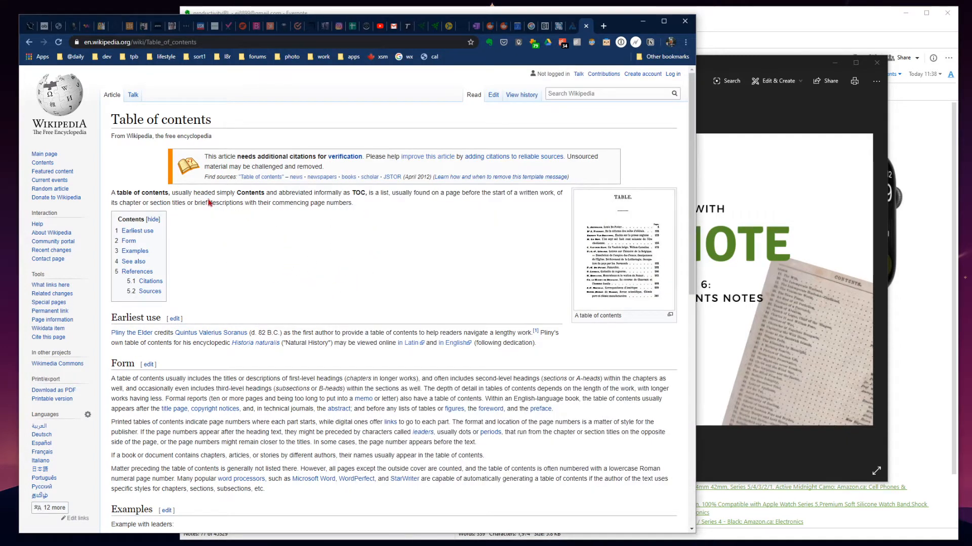
{"action": "double_click", "coordinate": [132, 193]}
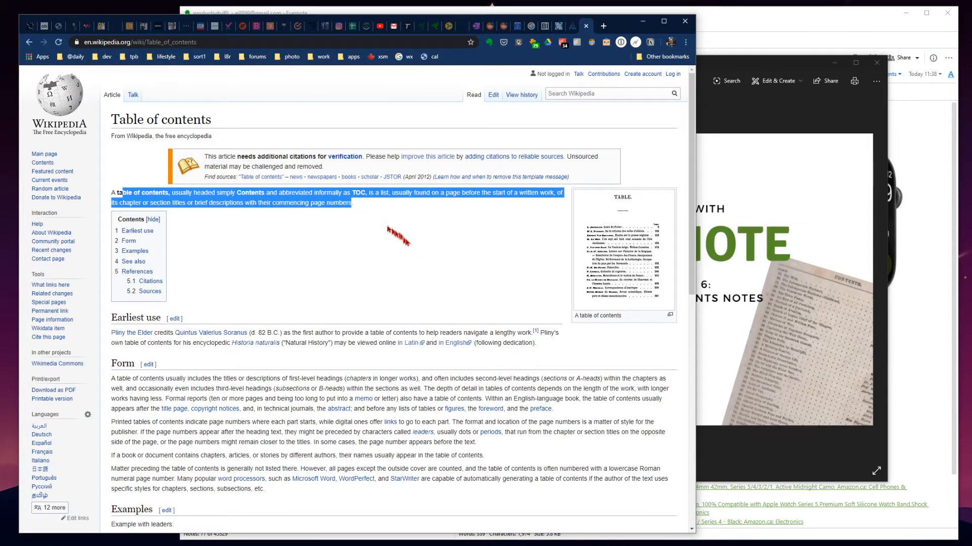
{"action": "scroll", "scroll_direction": "down", "scroll_amount": 3}
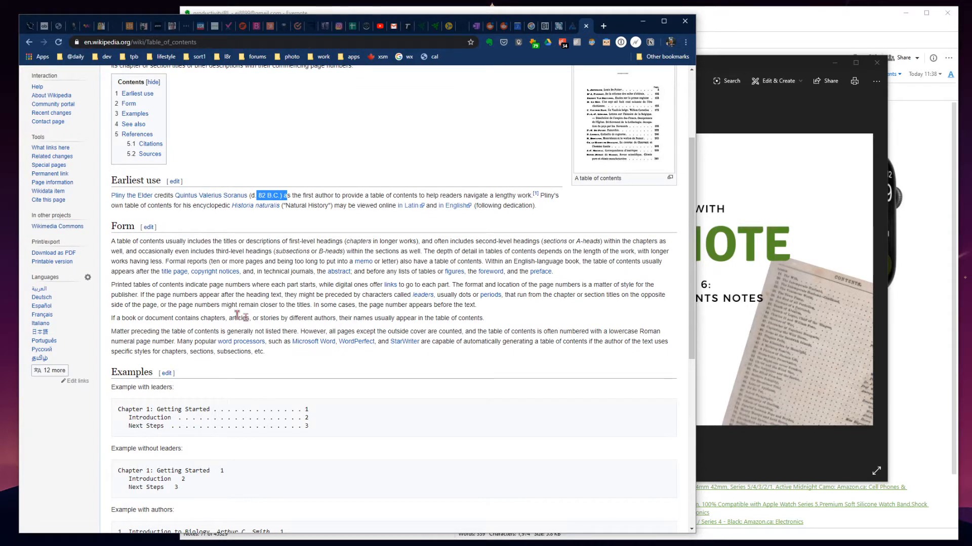
{"action": "scroll", "scroll_direction": "down", "scroll_amount": 3}
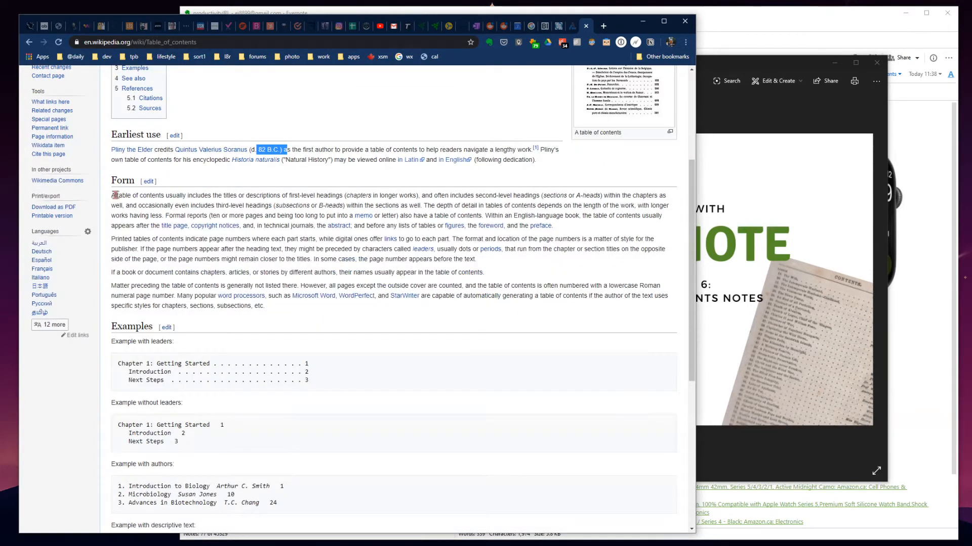
{"action": "double_click", "coordinate": [133, 196]}
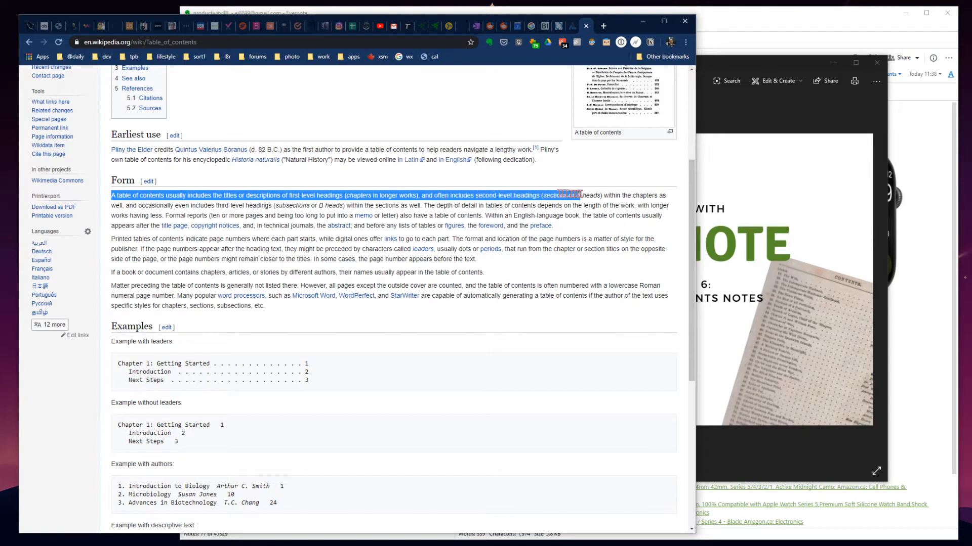
{"action": "left_click_drag", "start_coordinate": [564, 195], "coordinate": [267, 205]}
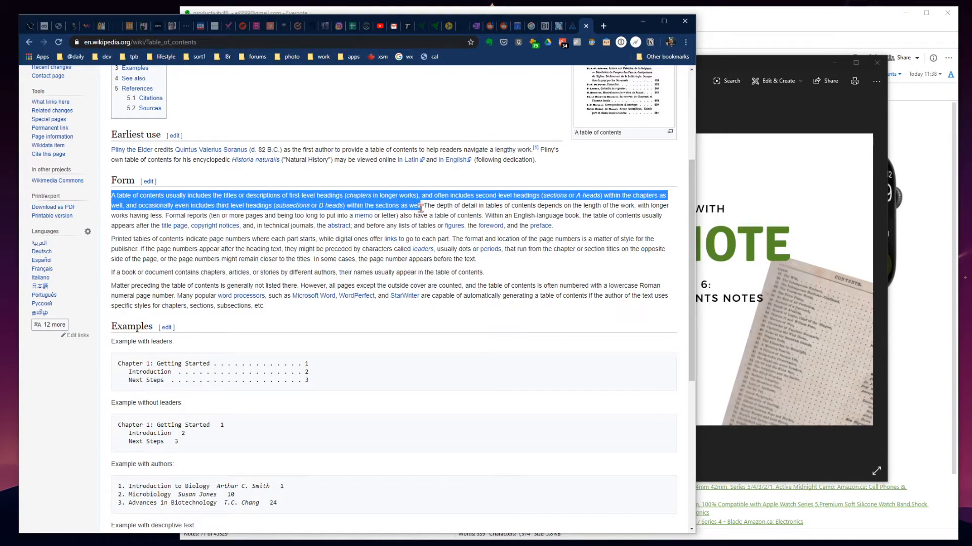
{"action": "mouse_move", "coordinate": [362, 330]}
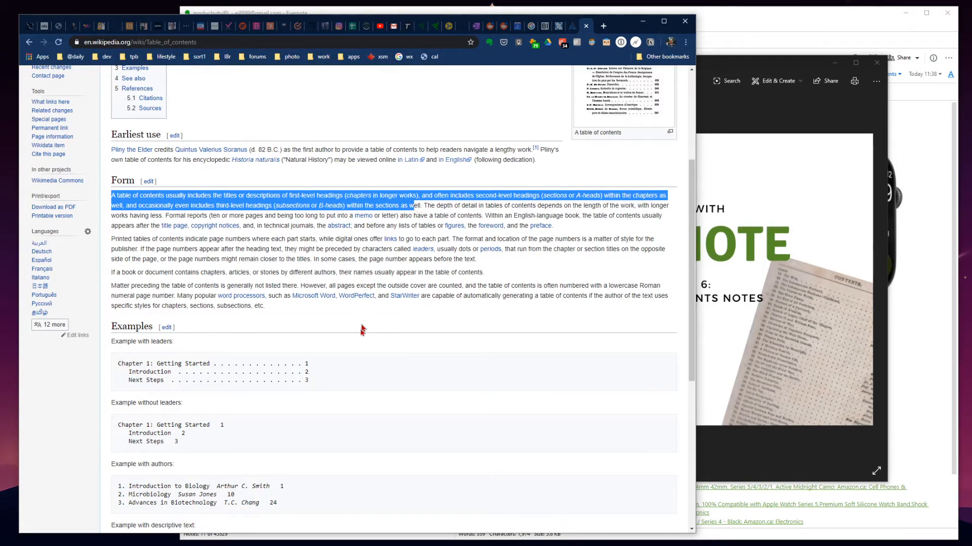
{"action": "scroll", "scroll_direction": "down", "scroll_amount": 3}
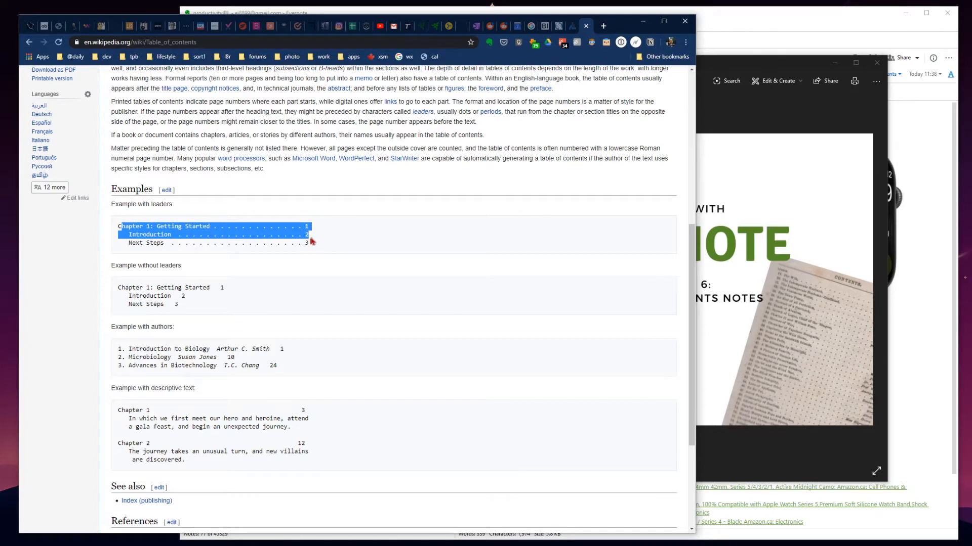
{"action": "left_click", "coordinate": [130, 256]}
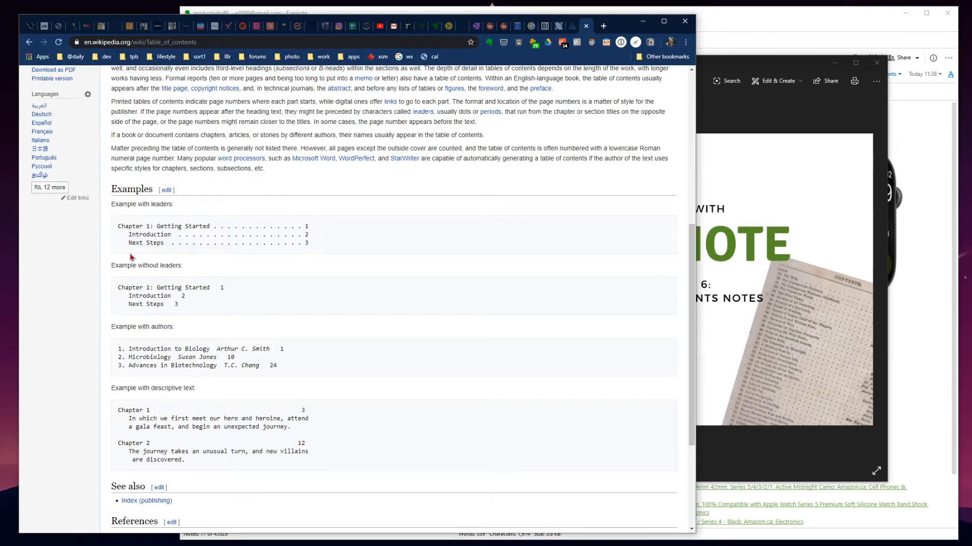
{"action": "scroll", "scroll_direction": "down", "scroll_amount": 3}
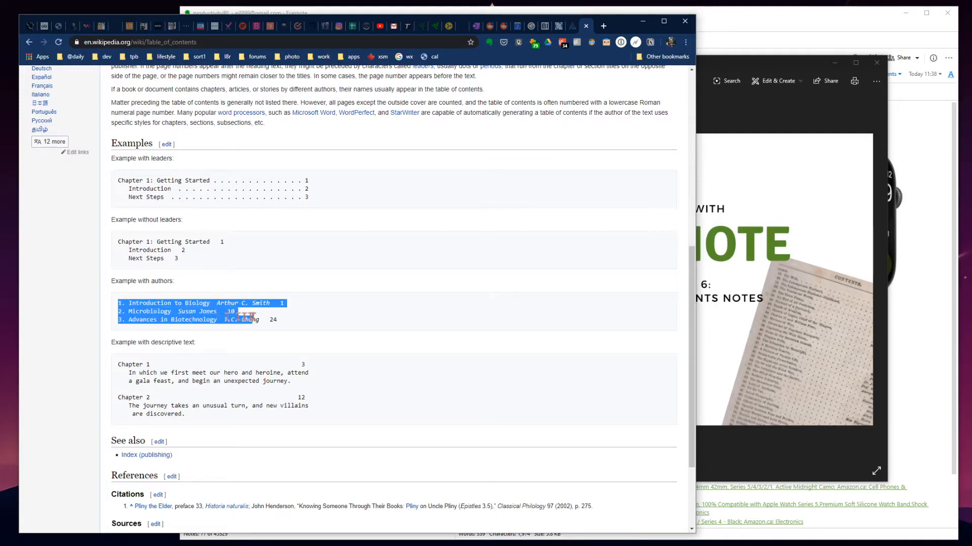
{"action": "scroll", "scroll_direction": "down", "scroll_amount": 3}
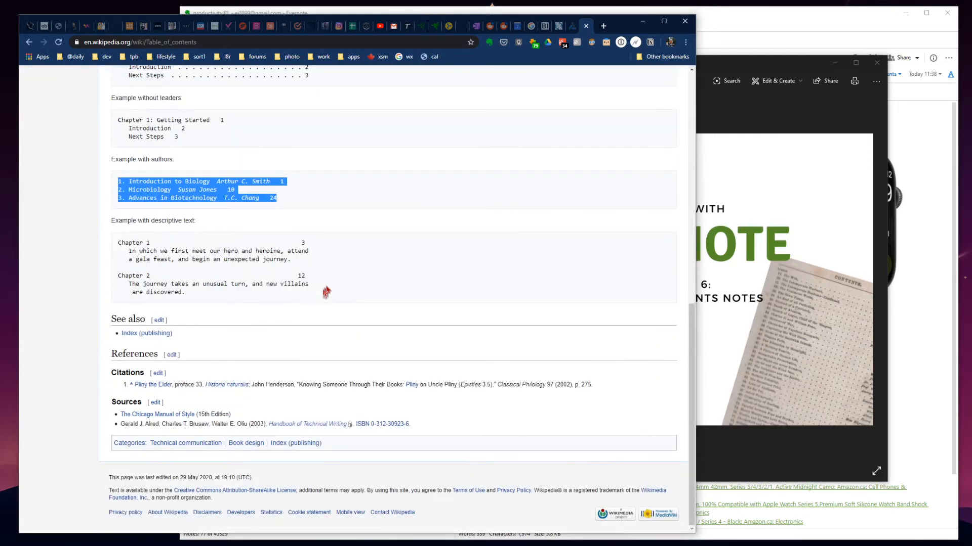
{"action": "scroll", "scroll_direction": "up", "scroll_amount": 3}
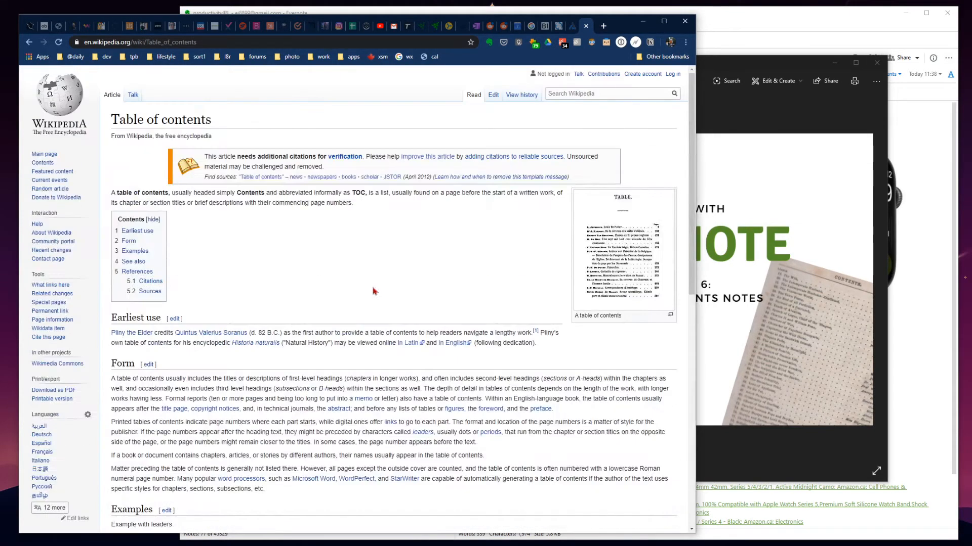
{"action": "mouse_move", "coordinate": [386, 358]}
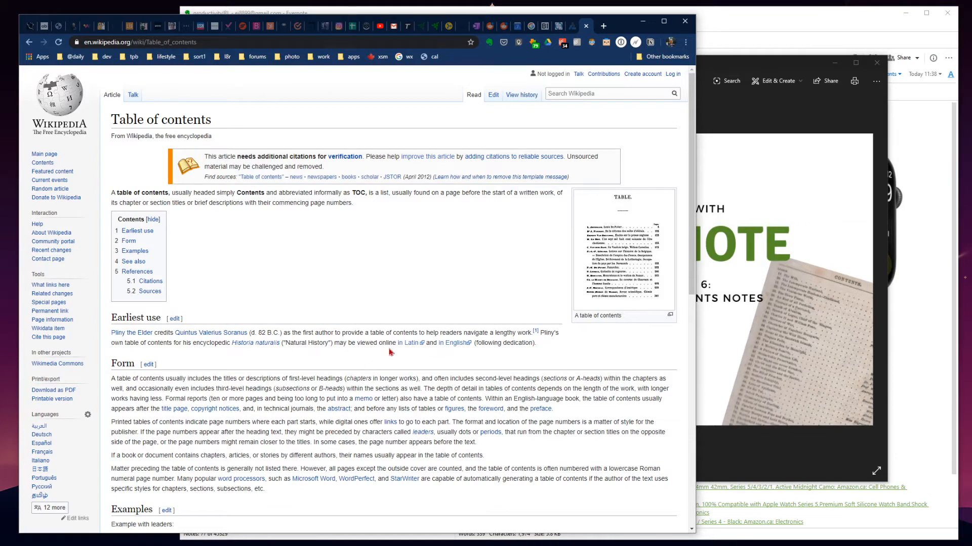
{"action": "mouse_move", "coordinate": [567, 308]}
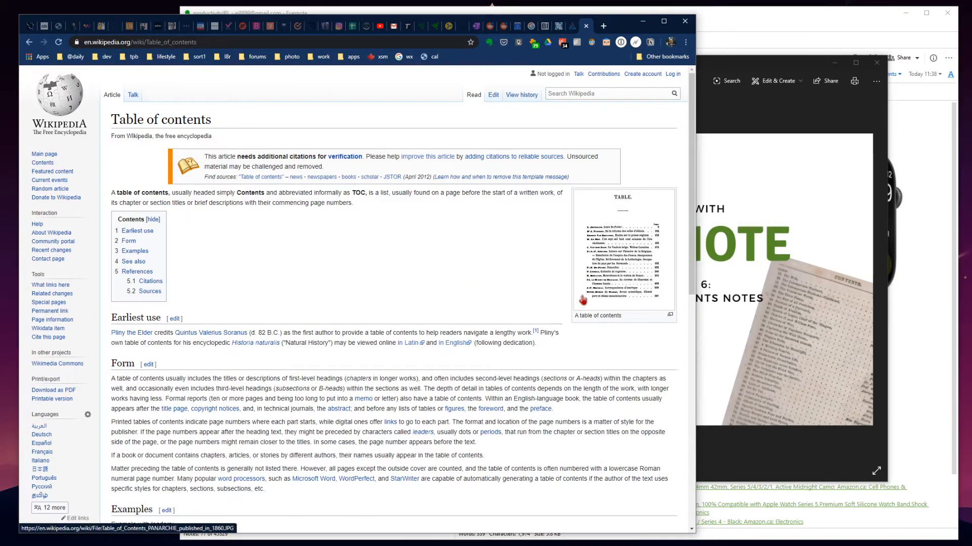
{"action": "mouse_move", "coordinate": [875, 64]}
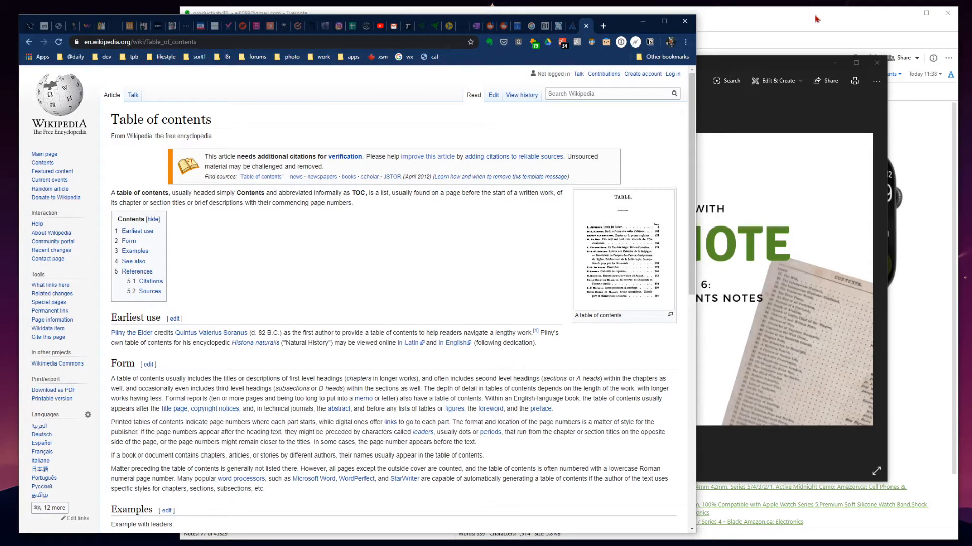
{"action": "mouse_move", "coordinate": [809, 21]}
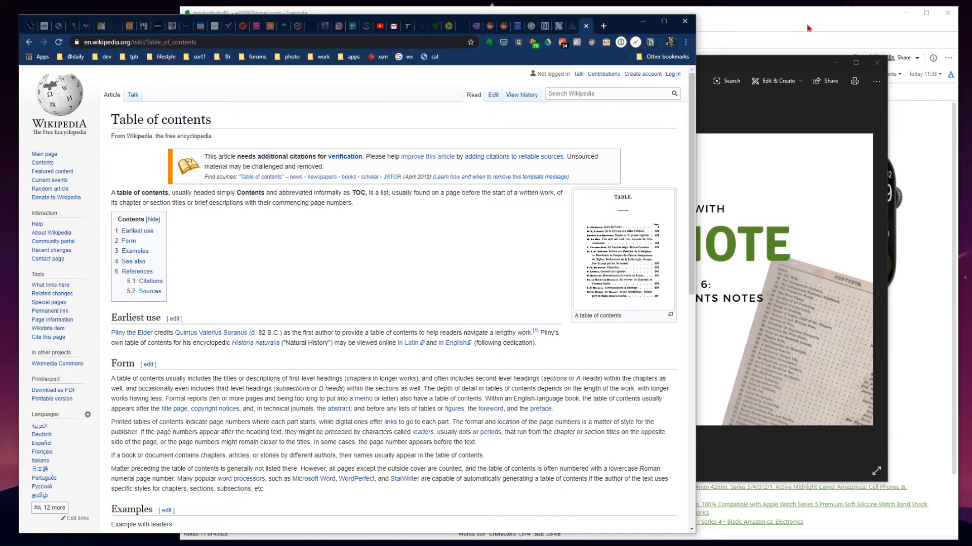
{"action": "mouse_move", "coordinate": [828, 27]}
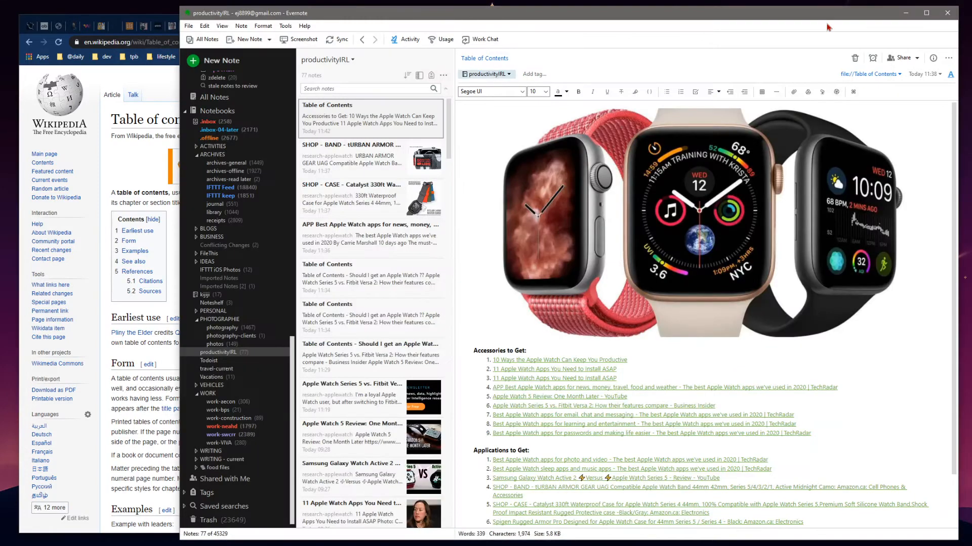
{"action": "scroll", "scroll_direction": "down", "scroll_amount": 3}
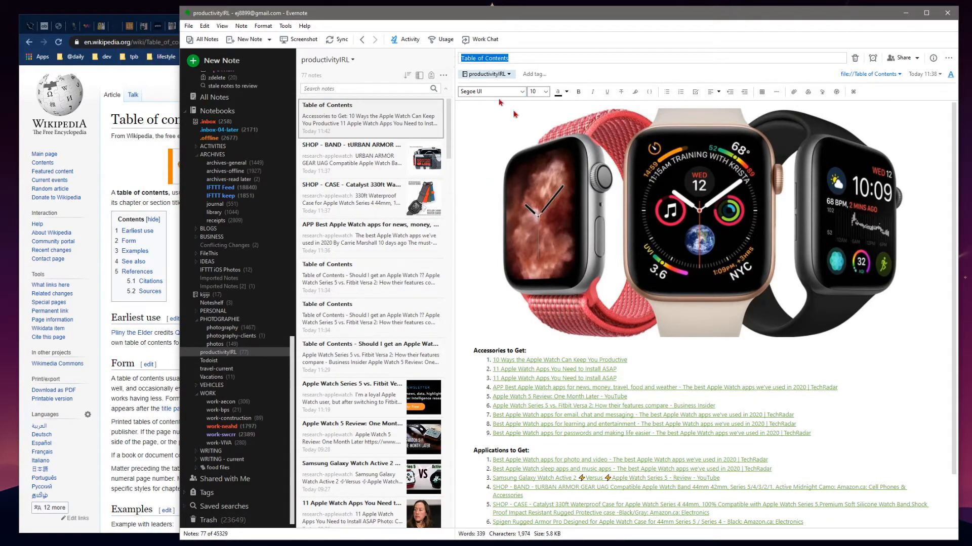
{"action": "scroll", "scroll_direction": "down", "scroll_amount": 3}
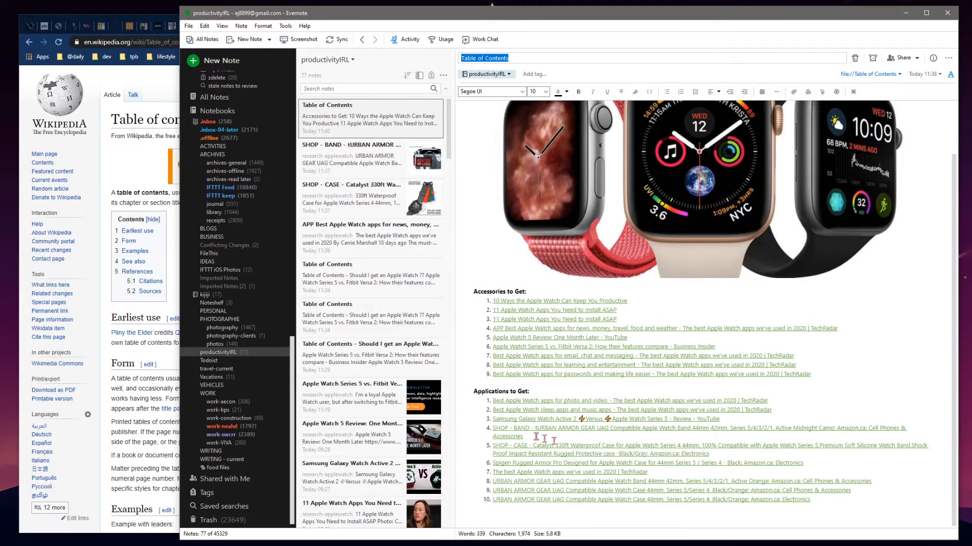
{"action": "mouse_move", "coordinate": [543, 423]}
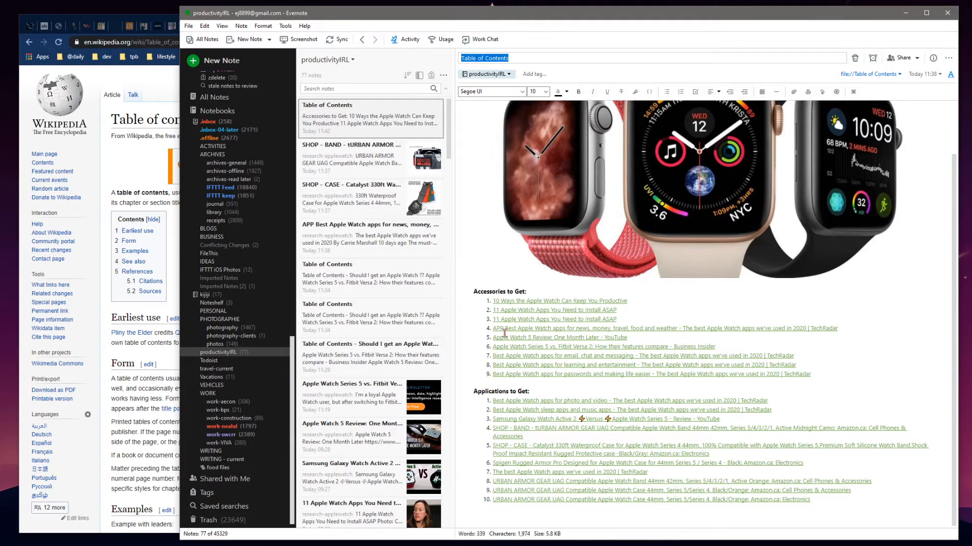
{"action": "left_click", "coordinate": [369, 505]}
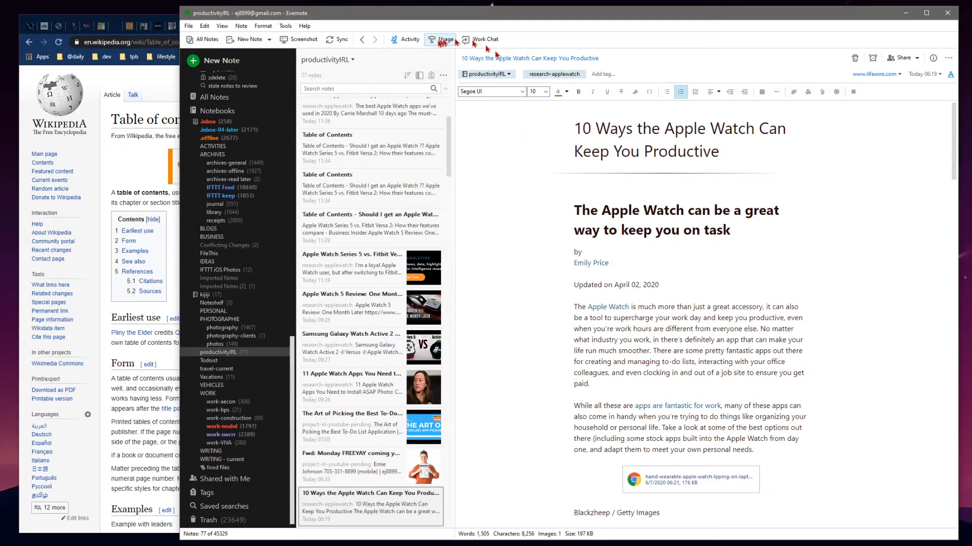
{"action": "left_click", "coordinate": [370, 113]}
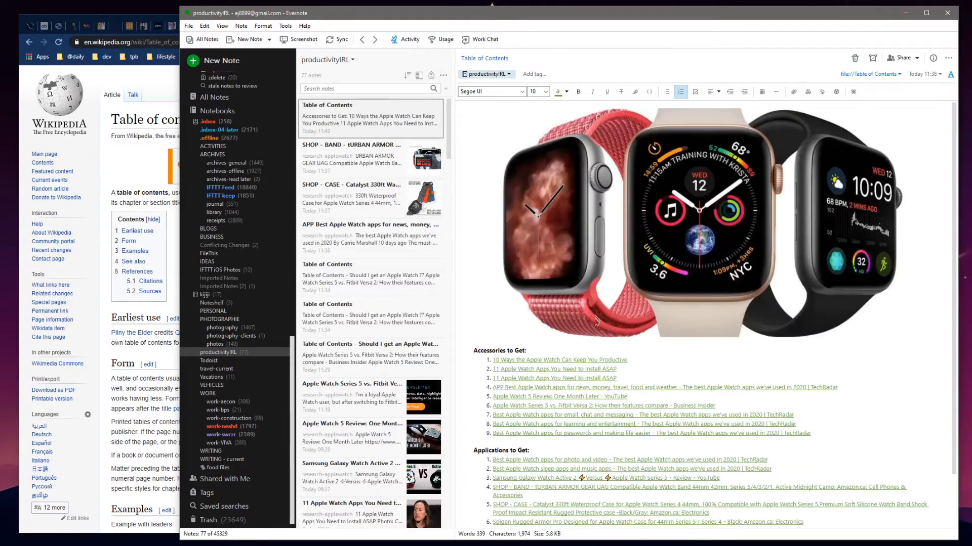
{"action": "scroll", "scroll_direction": "down", "scroll_amount": 3}
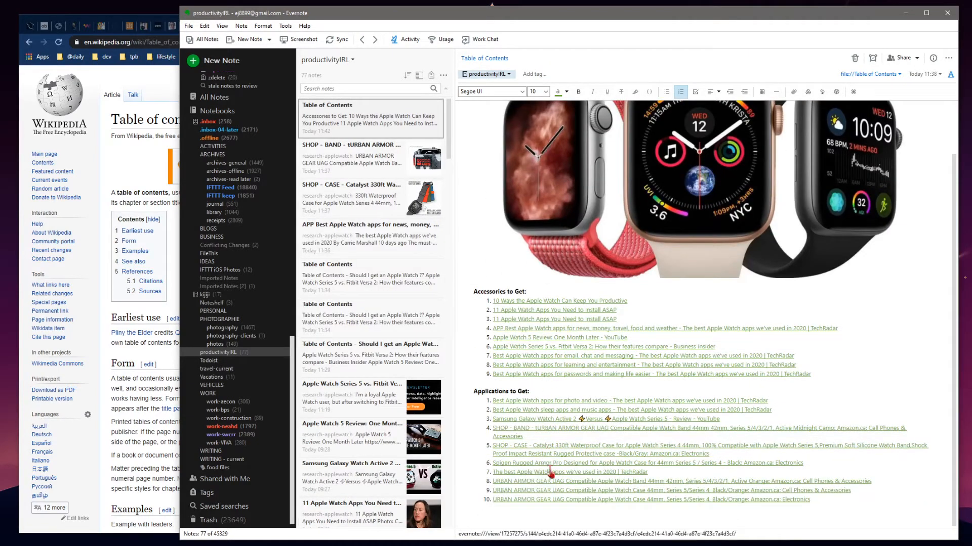
{"action": "scroll", "scroll_direction": "up", "scroll_amount": 3}
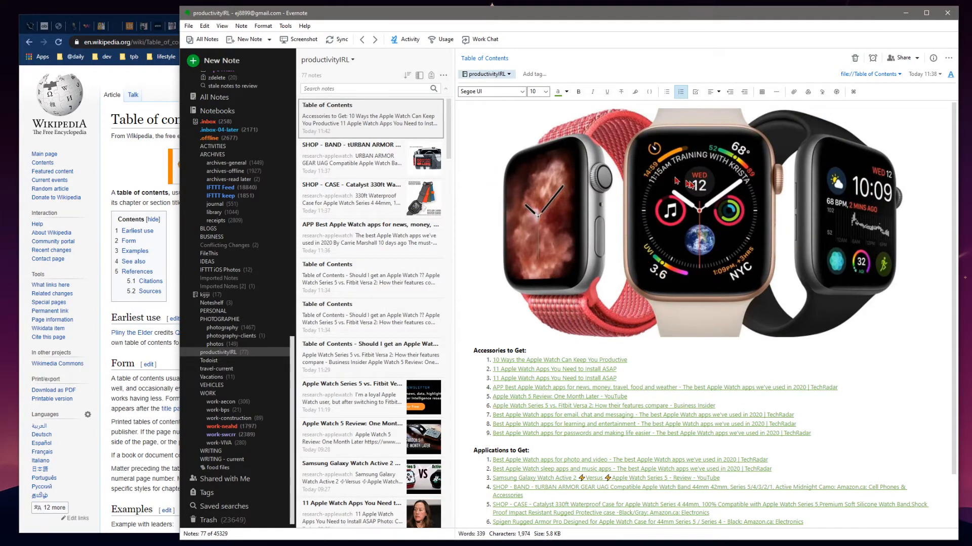
{"action": "mouse_move", "coordinate": [747, 197]}
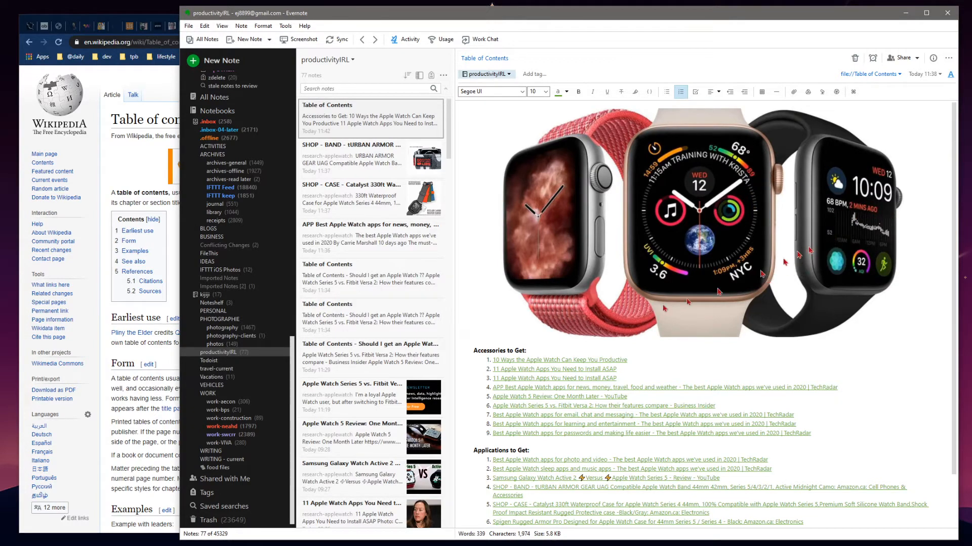
{"action": "mouse_move", "coordinate": [646, 290]}
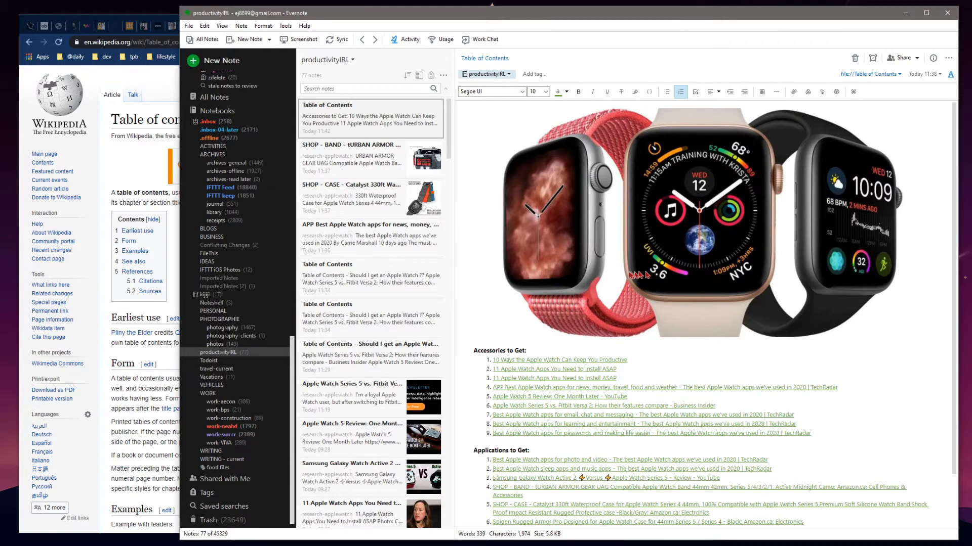
{"action": "mouse_move", "coordinate": [725, 221]}
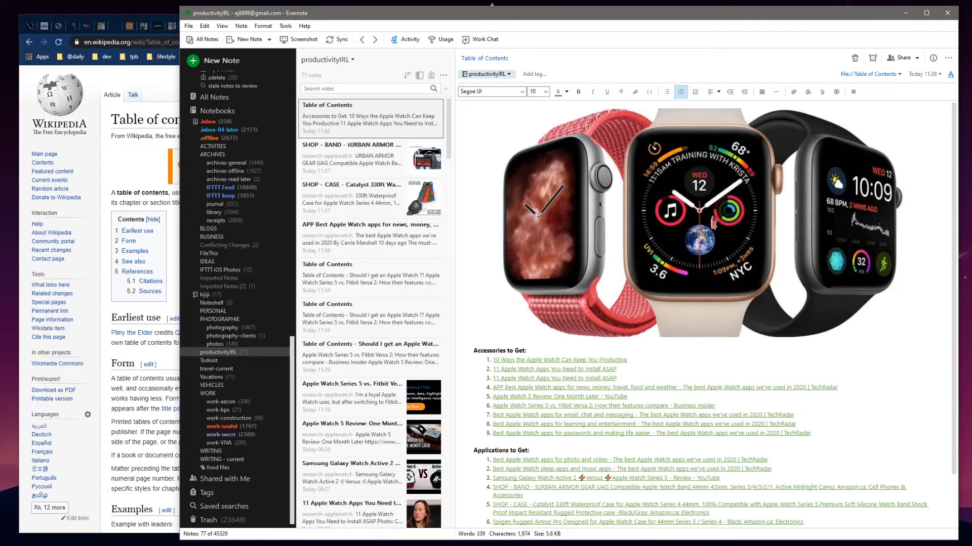
{"action": "mouse_move", "coordinate": [495, 296]}
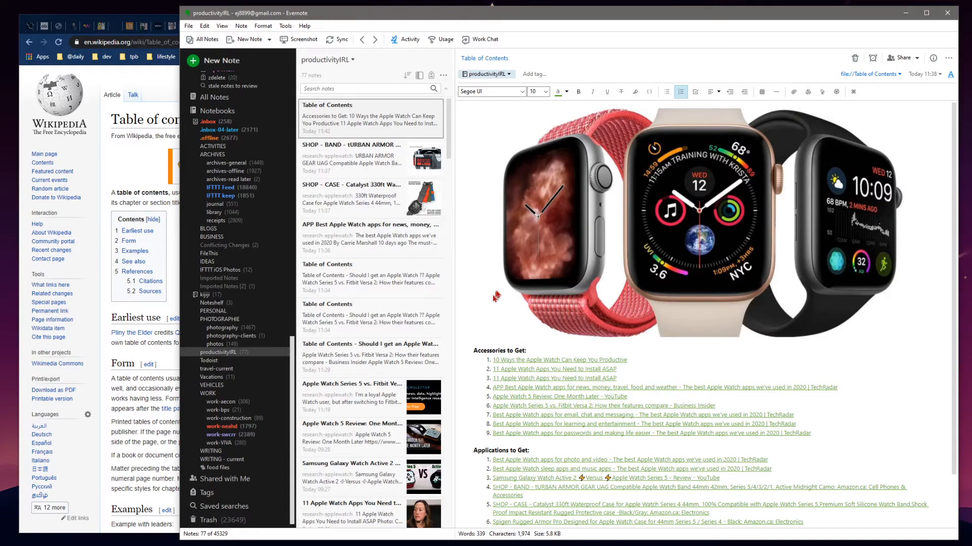
{"action": "mouse_move", "coordinate": [516, 283]}
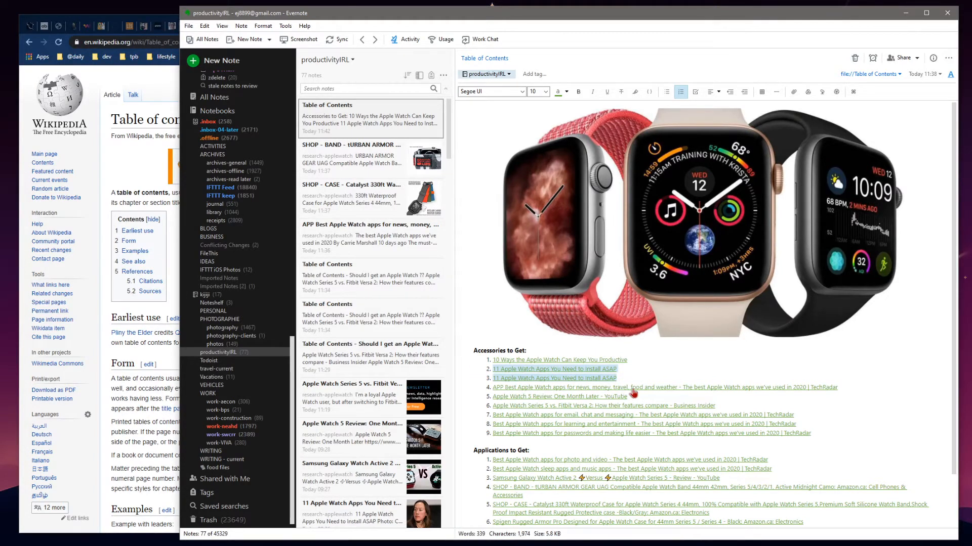
- Browse the waterproof case, Series 5 vs. Fitbit, Series 5 Review and Galaxy Watch Active 2 notes
{"action": "scroll", "scroll_direction": "down", "scroll_amount": 3}
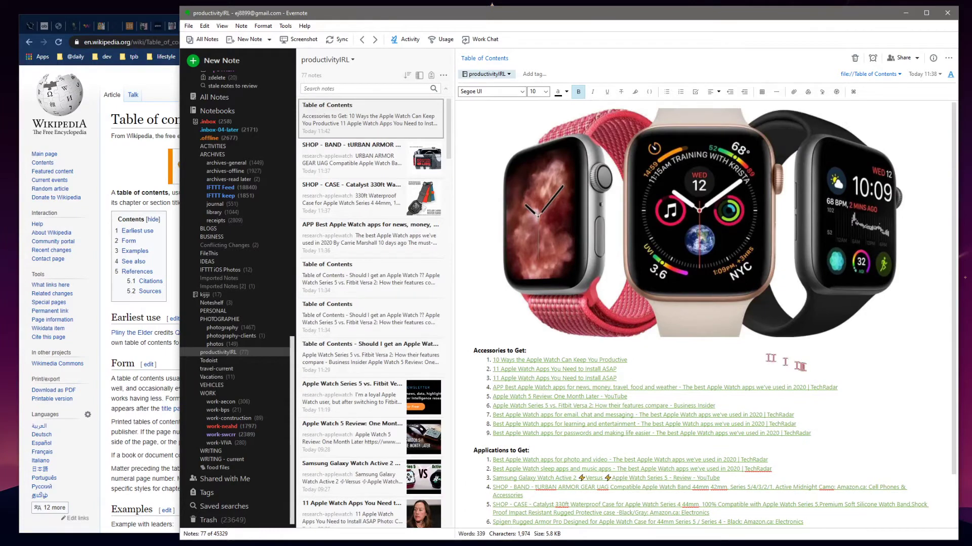
{"action": "mouse_move", "coordinate": [626, 329]}
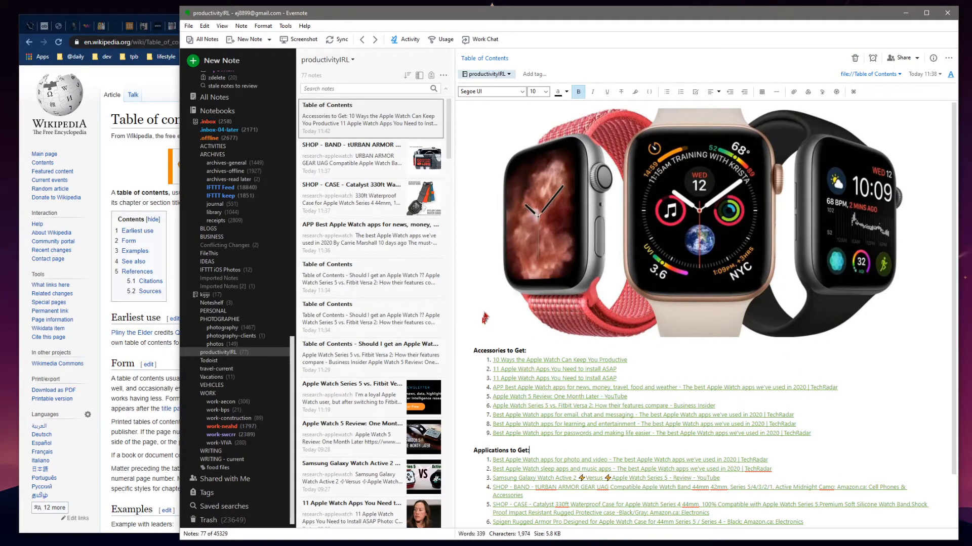
{"action": "mouse_move", "coordinate": [468, 196]}
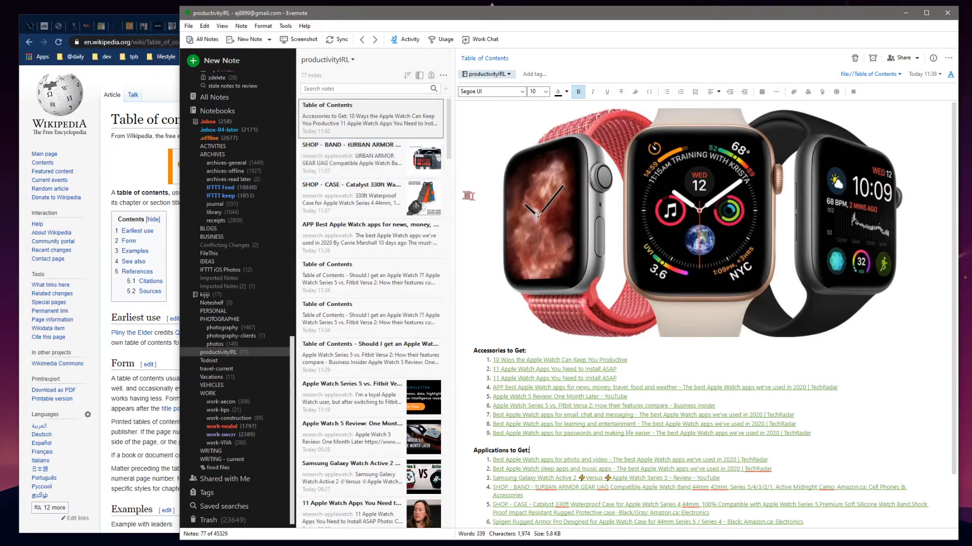
{"action": "left_click", "coordinate": [351, 197]}
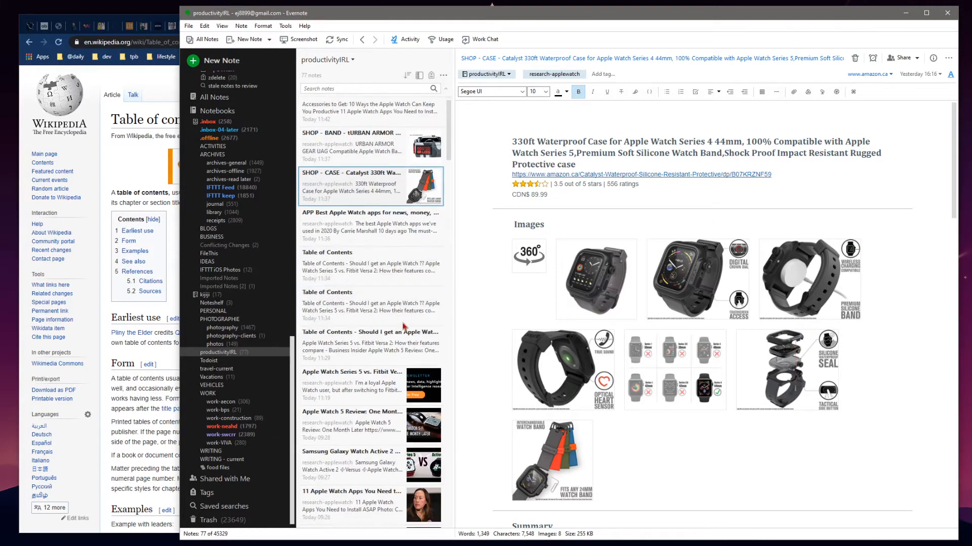
{"action": "left_click", "coordinate": [351, 320]}
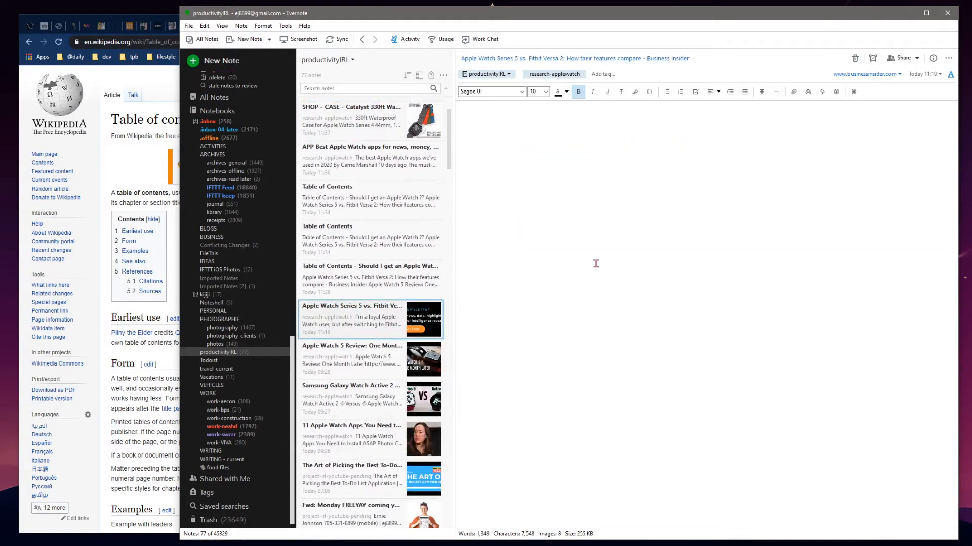
{"action": "left_click", "coordinate": [351, 316]}
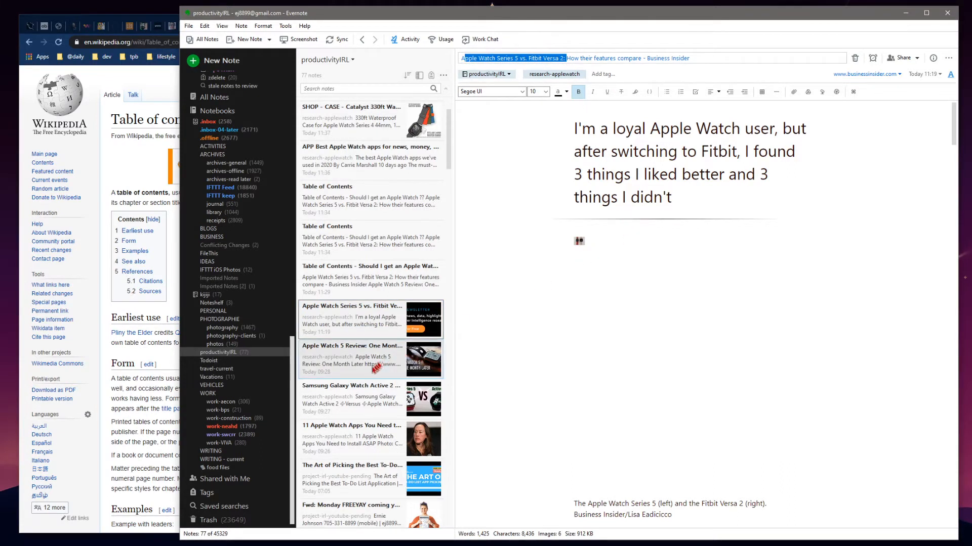
{"action": "left_click", "coordinate": [350, 359]}
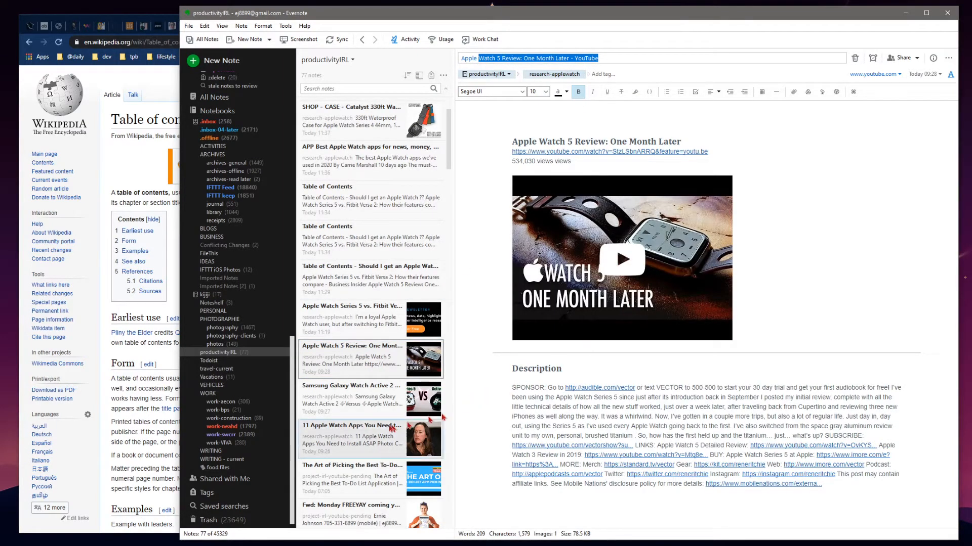
{"action": "left_click", "coordinate": [350, 398]}
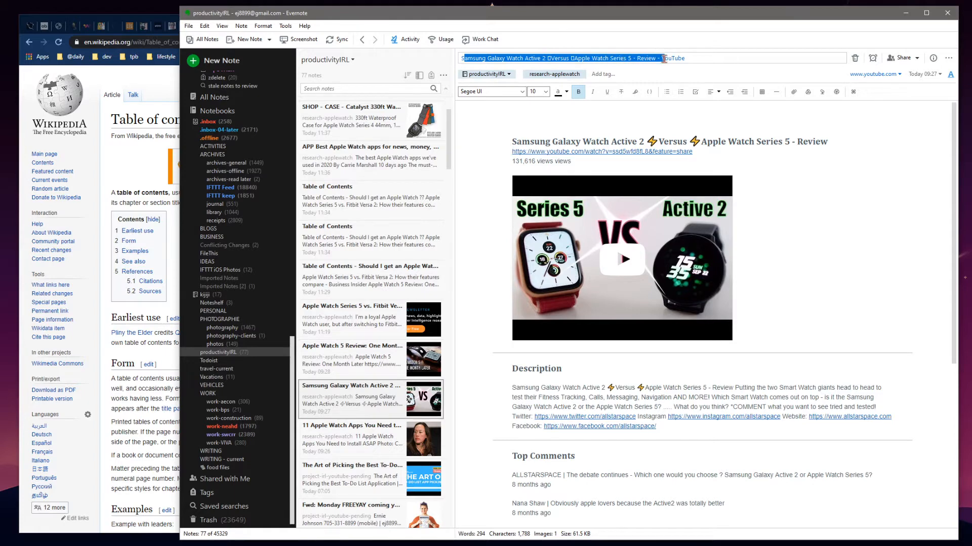
{"action": "mouse_move", "coordinate": [541, 355]}
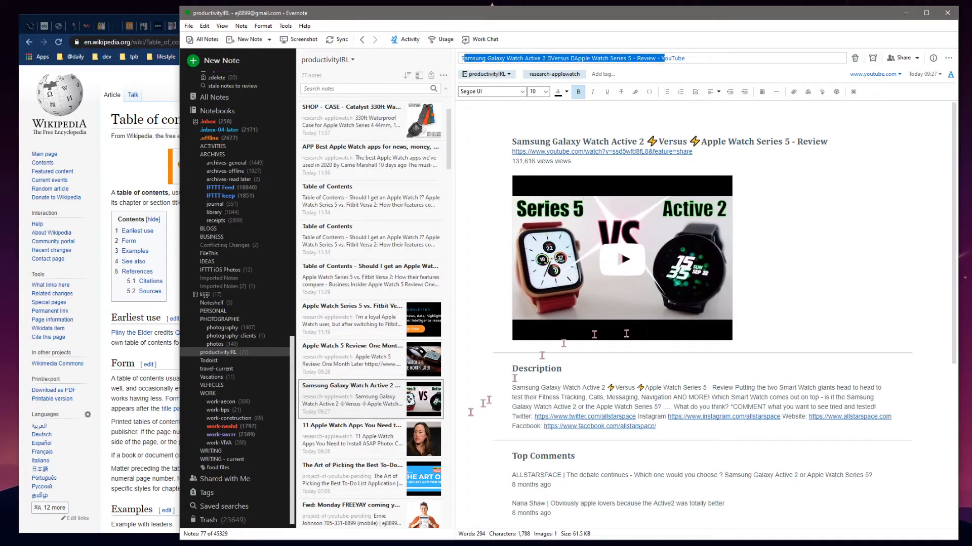
- View the learning and entertainment apps note, then open '11 Apple Watch Apps You Need to Install ASAP'
{"action": "scroll", "scroll_direction": "down", "scroll_amount": 3}
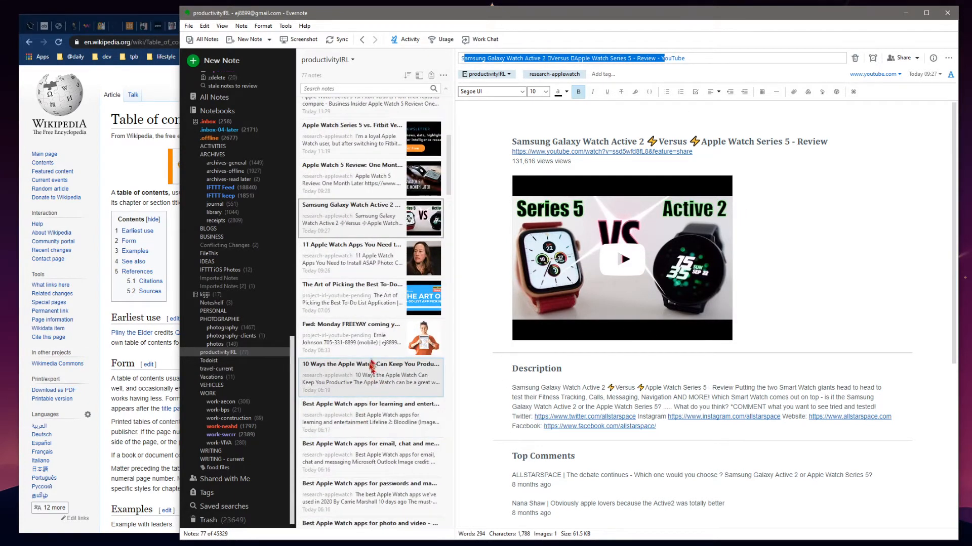
{"action": "left_click", "coordinate": [371, 390]}
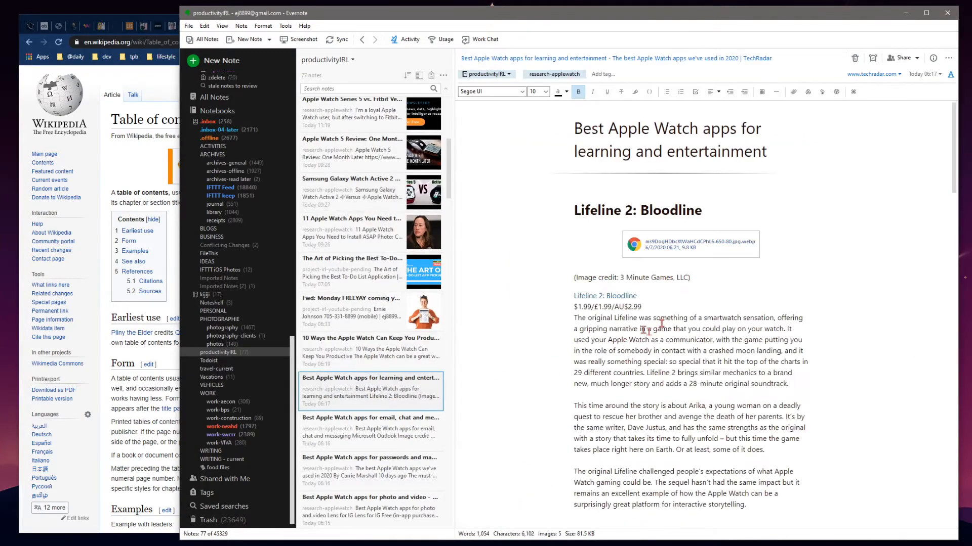
{"action": "scroll", "scroll_direction": "down", "scroll_amount": 3}
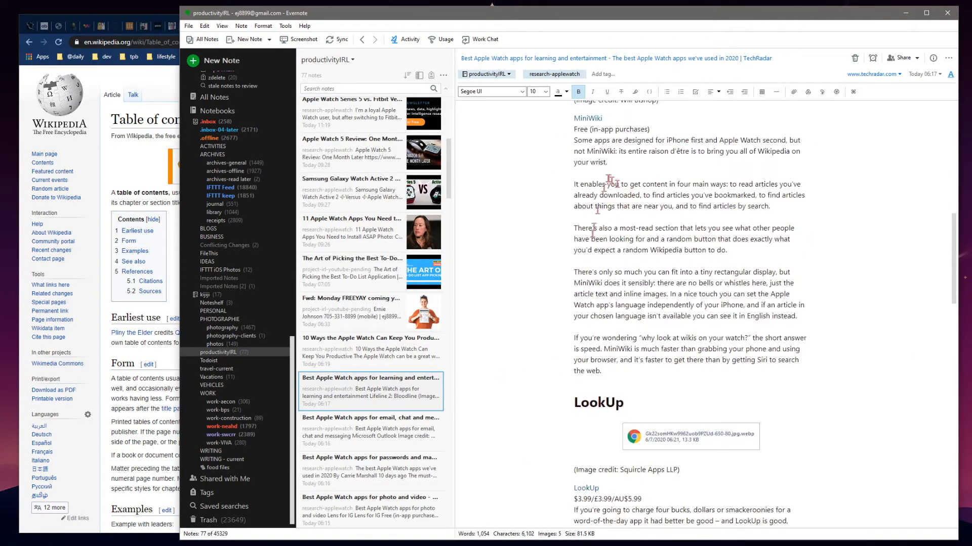
{"action": "scroll", "scroll_direction": "down", "scroll_amount": 3}
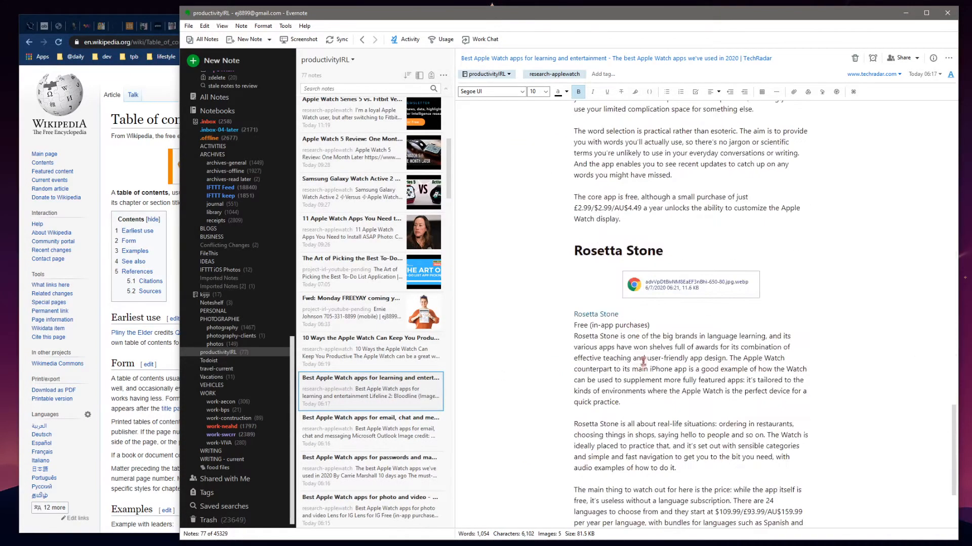
{"action": "scroll", "scroll_direction": "down", "scroll_amount": 3}
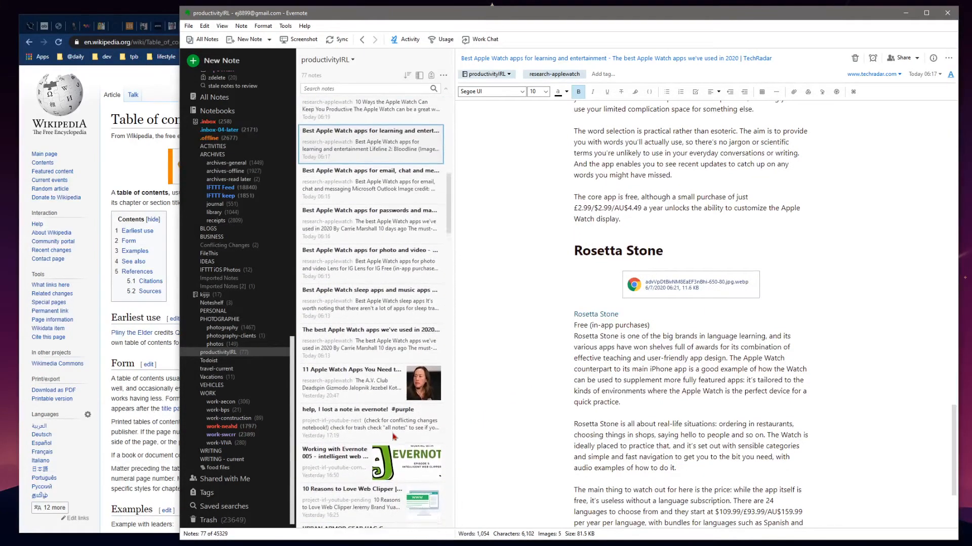
{"action": "left_click", "coordinate": [370, 378]}
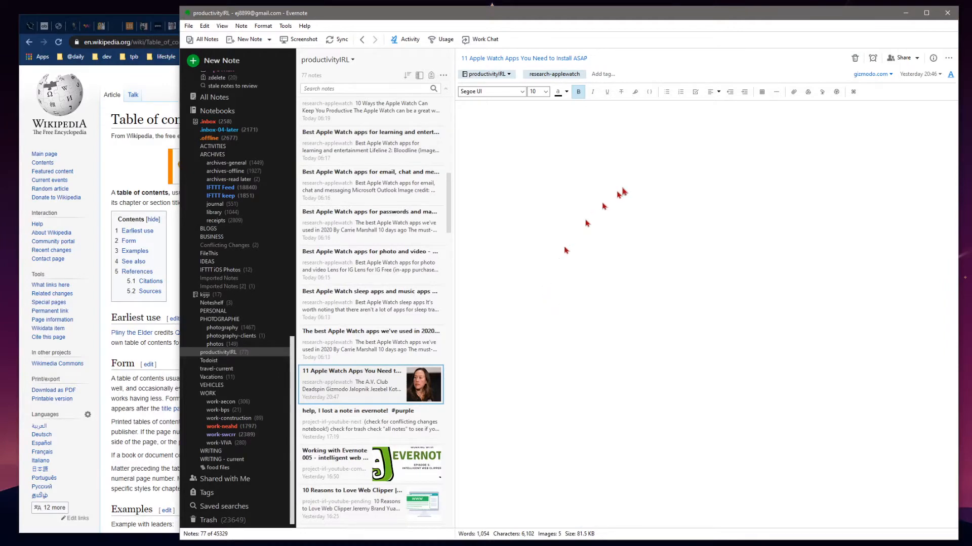
- Compare the older and grouped Table of Contents notes, then open the URBAN ARMOR GEAR band note
{"action": "left_click", "coordinate": [370, 389]}
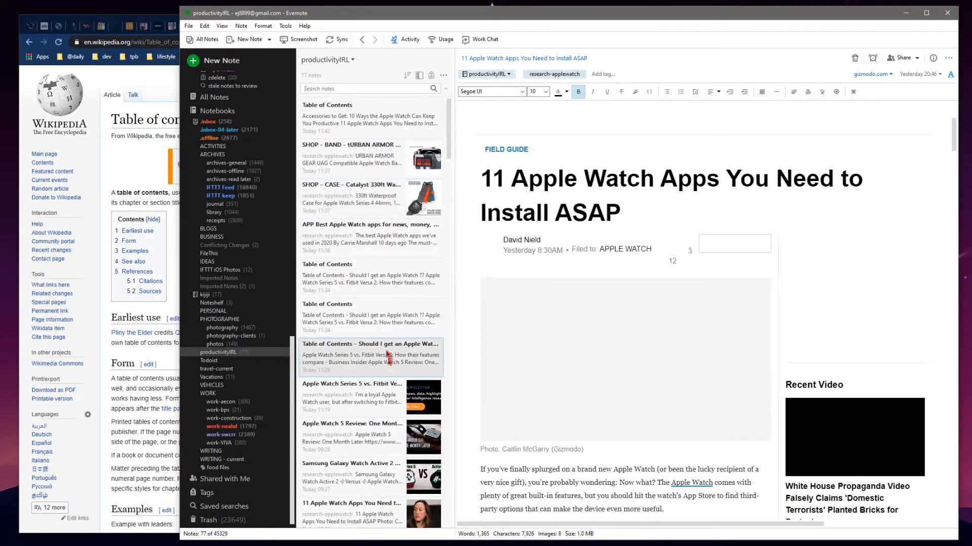
{"action": "left_click", "coordinate": [371, 356]}
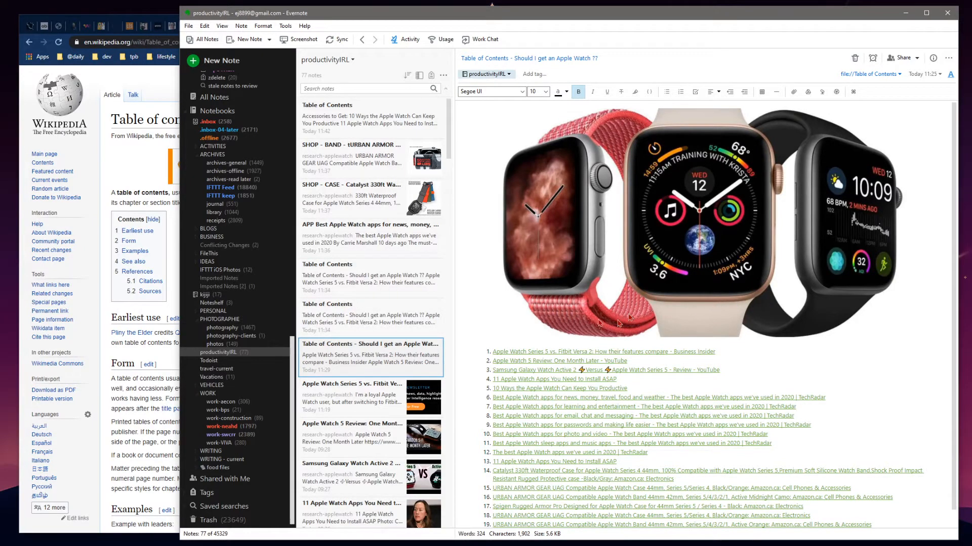
{"action": "left_click", "coordinate": [369, 119]}
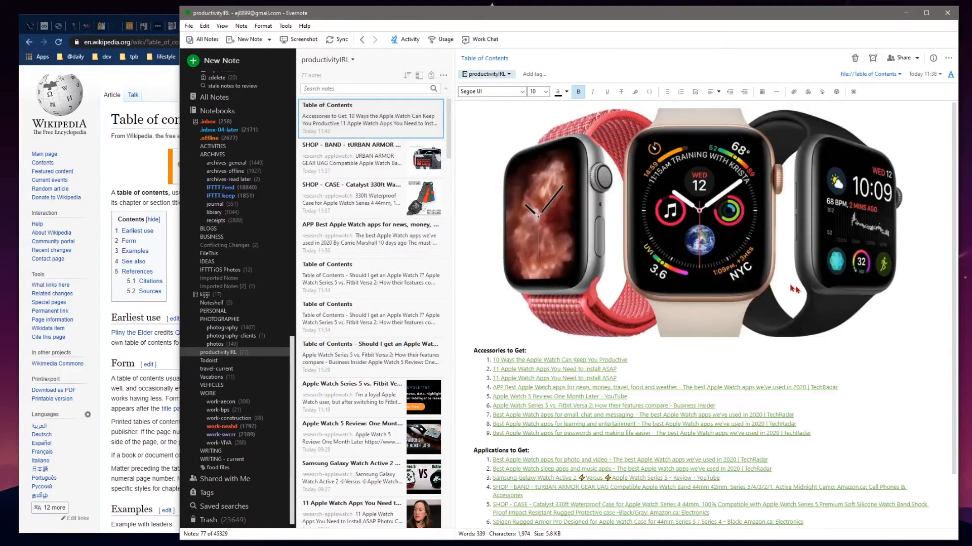
{"action": "scroll", "scroll_direction": "down", "scroll_amount": 3}
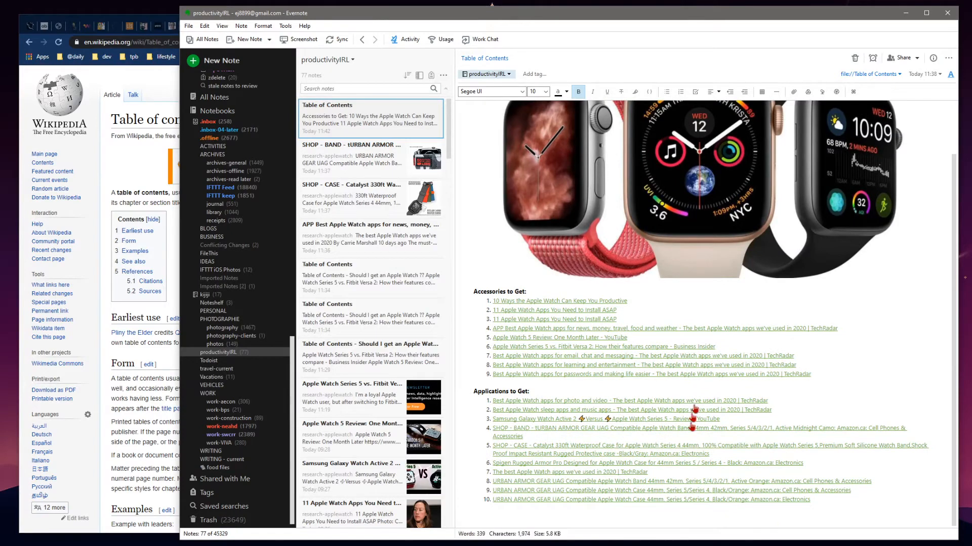
{"action": "scroll", "scroll_direction": "up", "scroll_amount": 3}
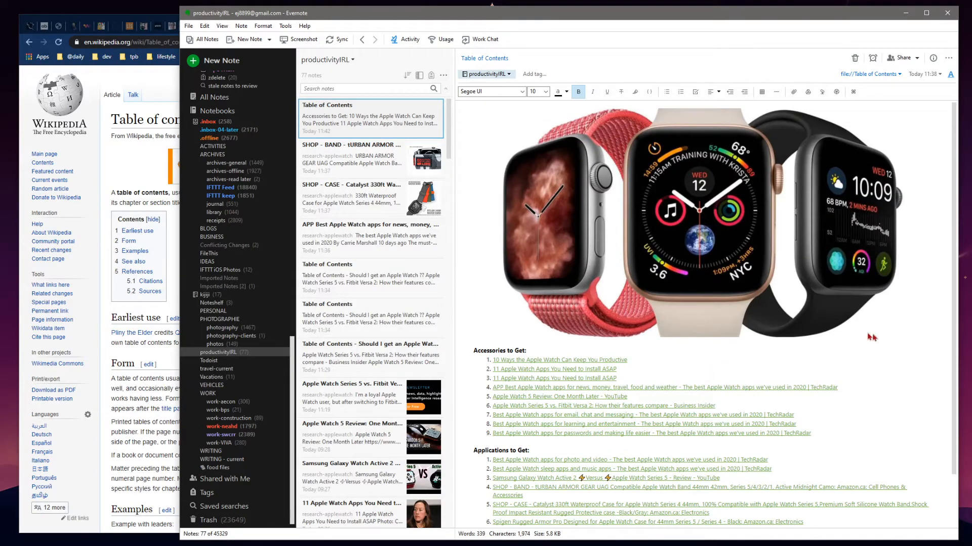
{"action": "mouse_move", "coordinate": [834, 301]}
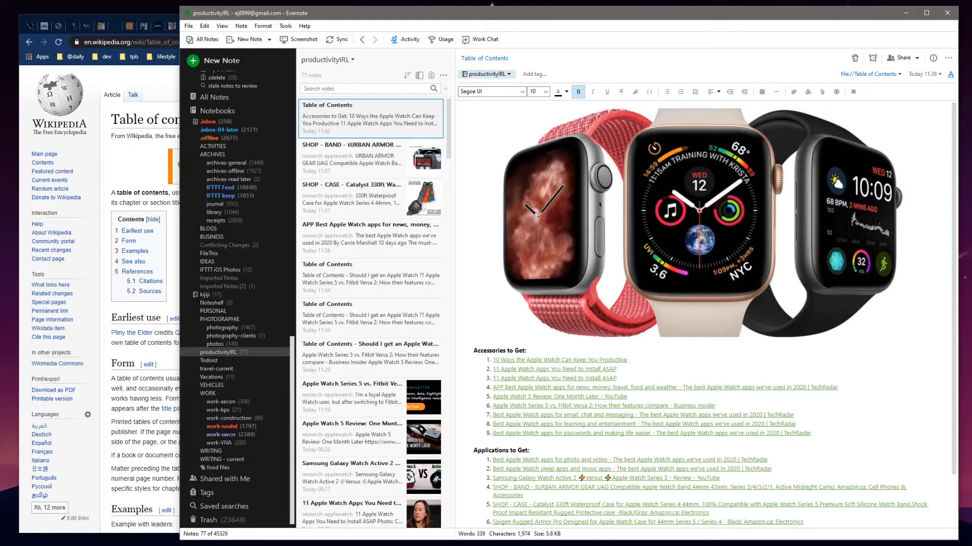
{"action": "mouse_move", "coordinate": [628, 348]}
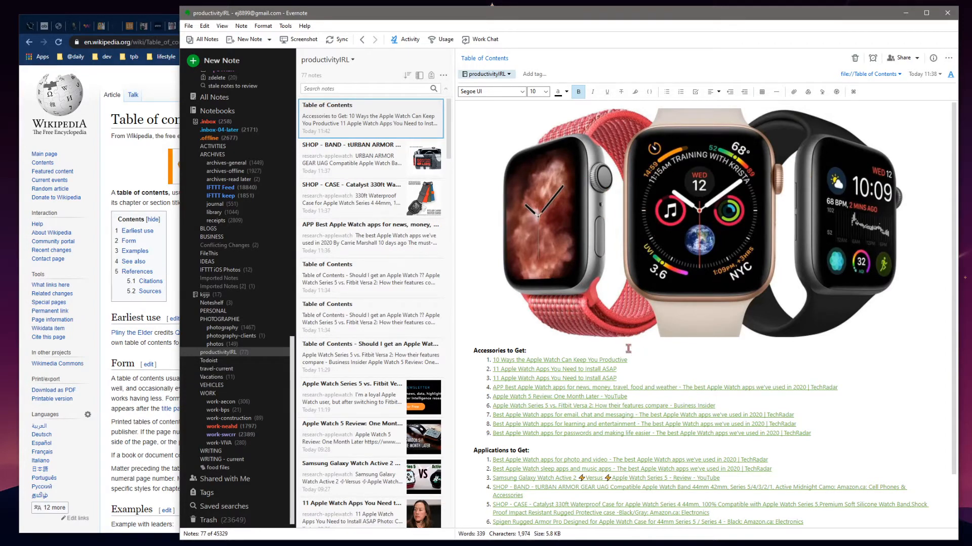
{"action": "scroll", "scroll_direction": "down", "scroll_amount": 3}
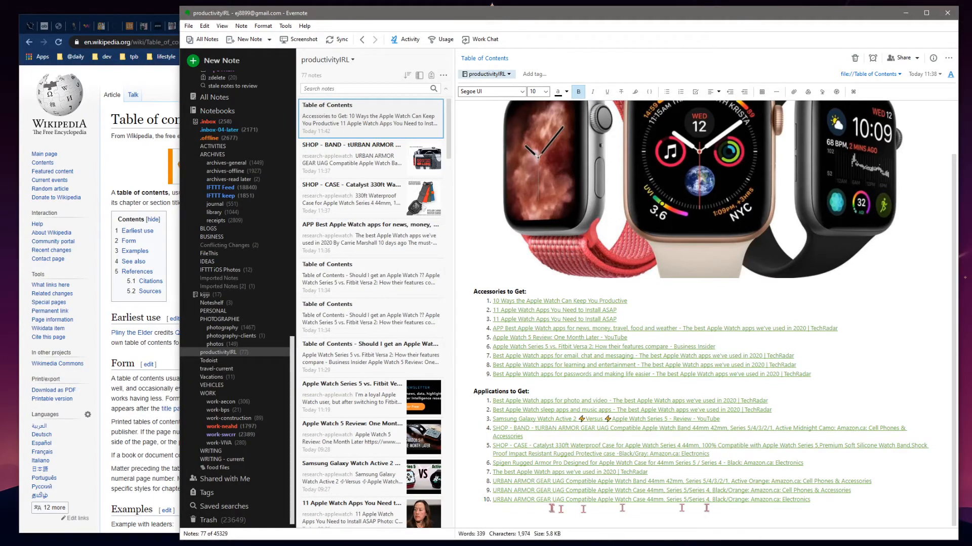
{"action": "mouse_move", "coordinate": [565, 317]}
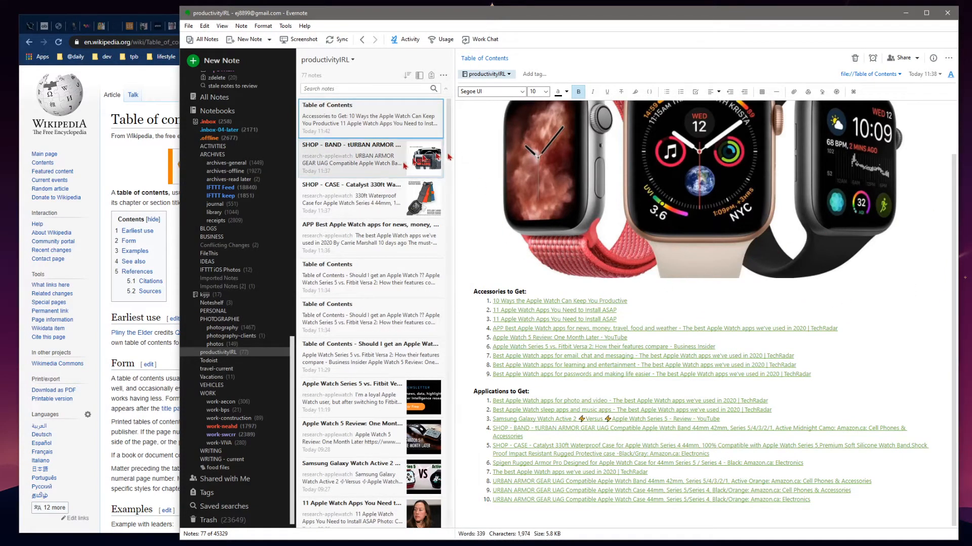
{"action": "left_click", "coordinate": [369, 157]}
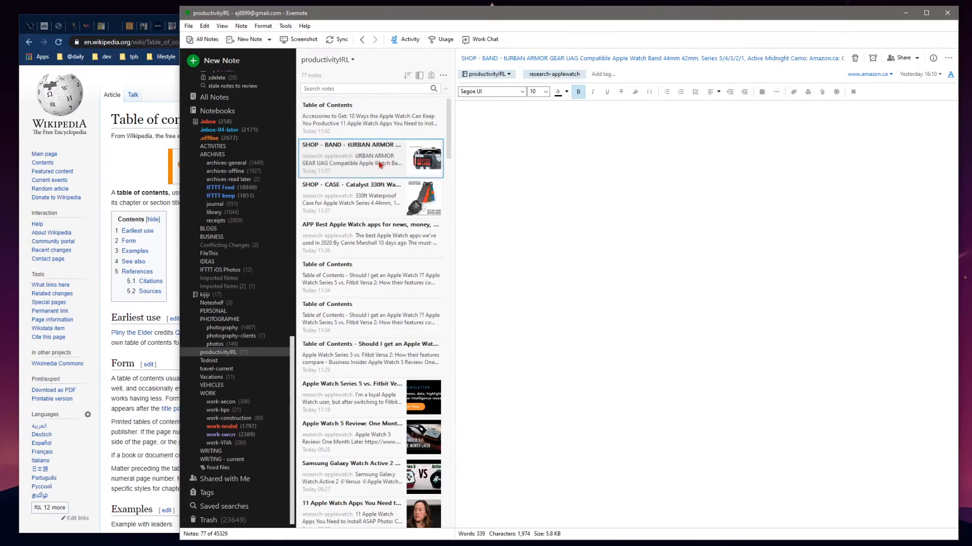
- Select six notes from SHOP - BAND through Samsung Galaxy Watch and create a Table of Contents note
{"action": "left_click", "coordinate": [369, 158]}
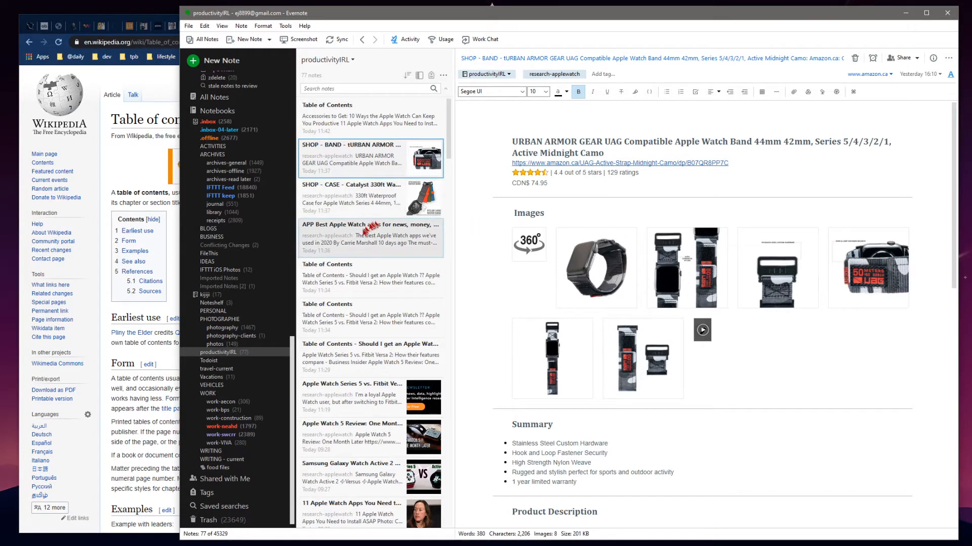
{"action": "left_click", "coordinate": [369, 237]}
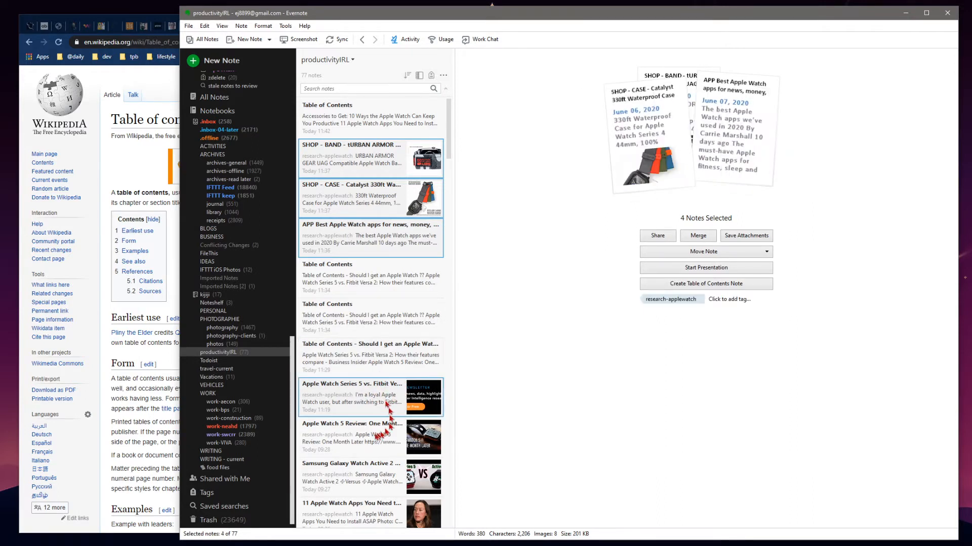
{"action": "left_click", "coordinate": [370, 477]}
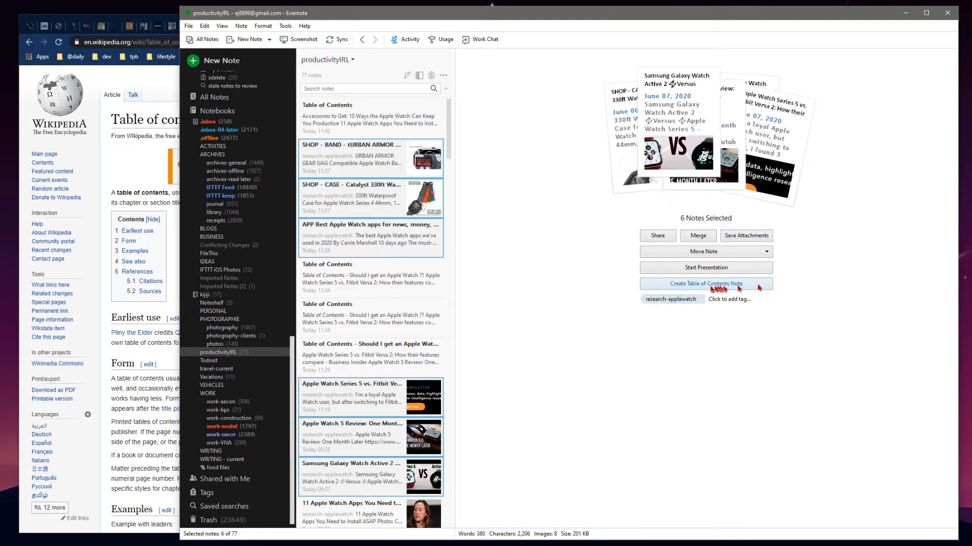
{"action": "left_click", "coordinate": [705, 284]}
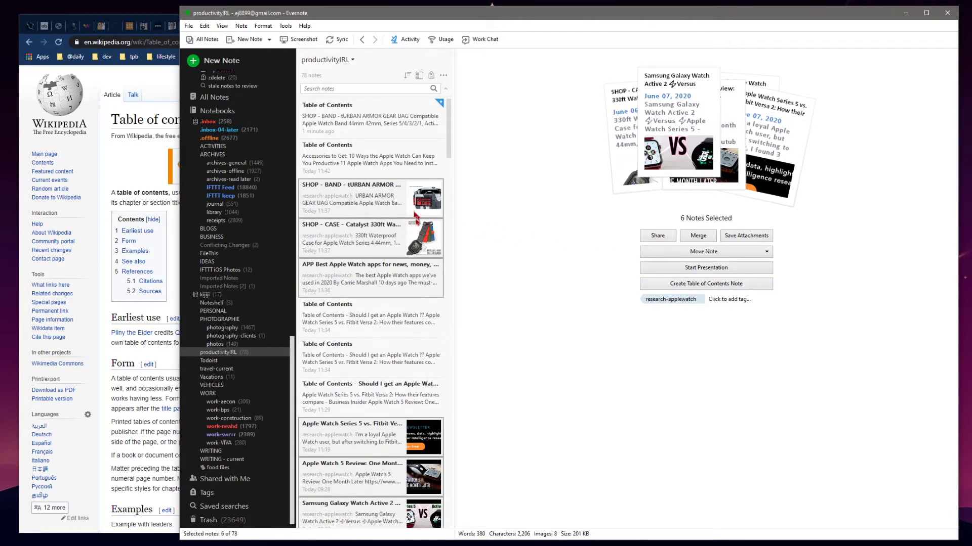
- Open the new Table of Contents note, test its Series 5 vs. Fitbit link, and return
{"action": "left_click", "coordinate": [705, 284]}
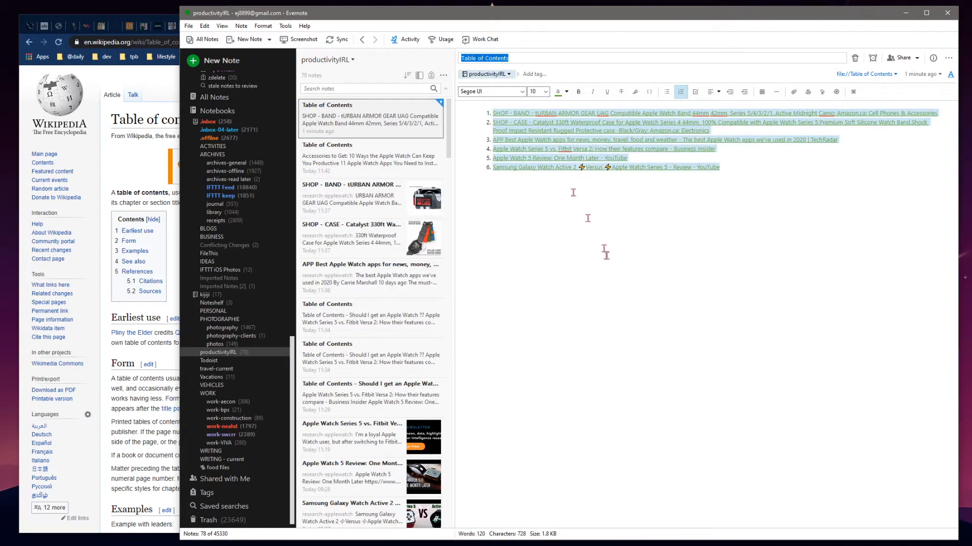
{"action": "mouse_move", "coordinate": [951, 255]}
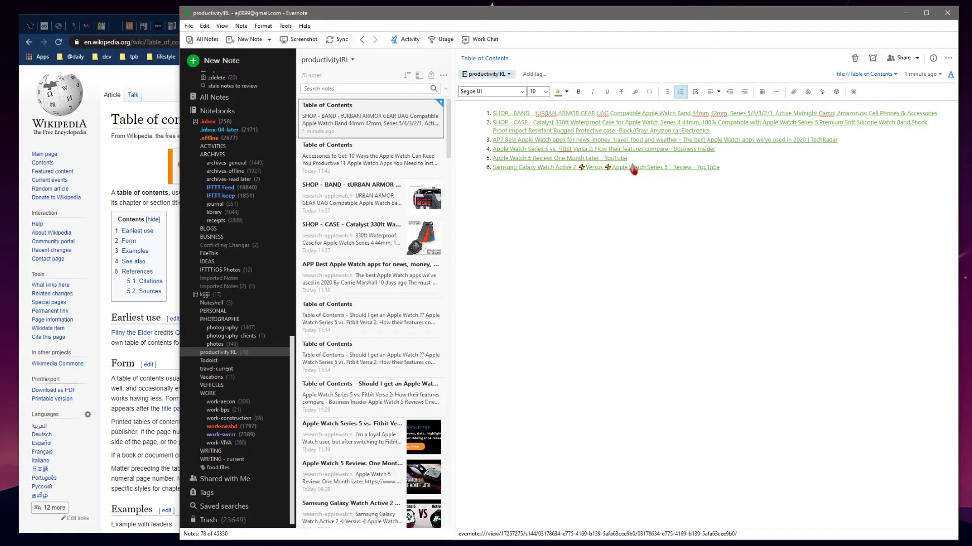
{"action": "left_click", "coordinate": [351, 502]}
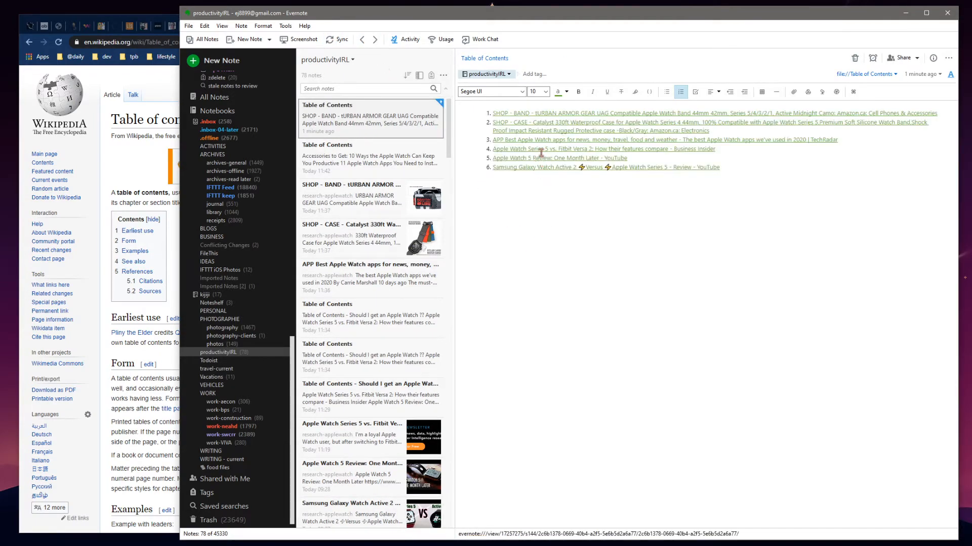
{"action": "left_click", "coordinate": [369, 437]}
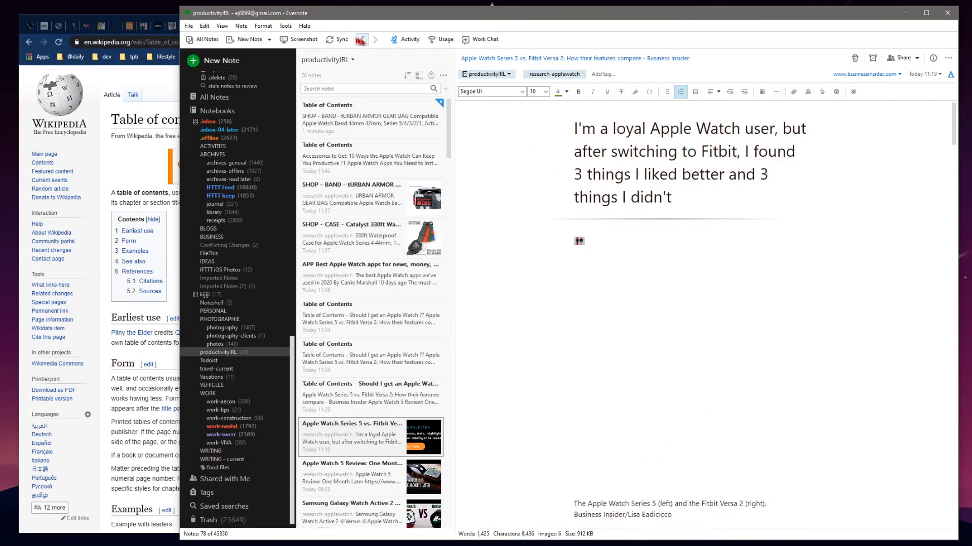
{"action": "left_click", "coordinate": [370, 118]}
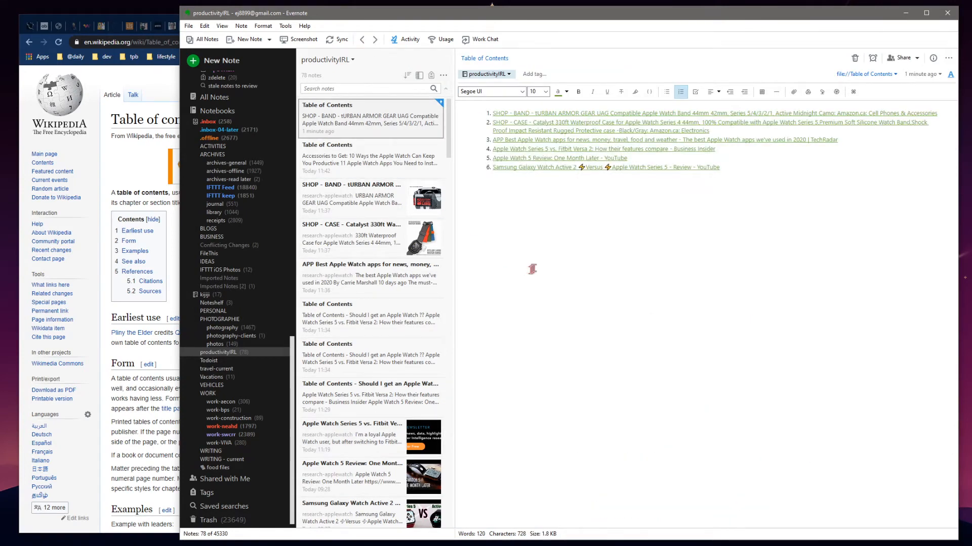
{"action": "mouse_move", "coordinate": [723, 292]}
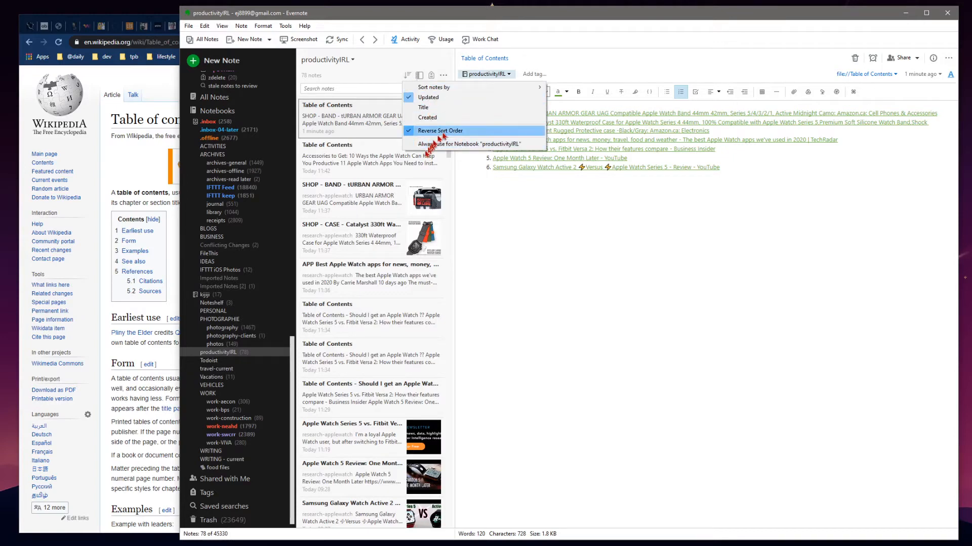
{"action": "mouse_move", "coordinate": [423, 107]}
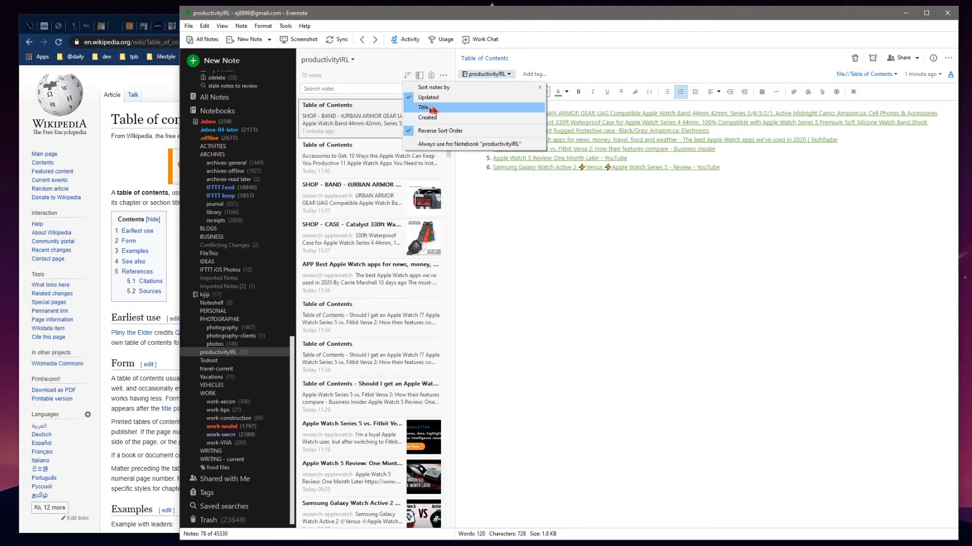
- Sort notes by title in reverse order and filter to the research-applewatch tag
{"action": "left_click", "coordinate": [428, 97]}
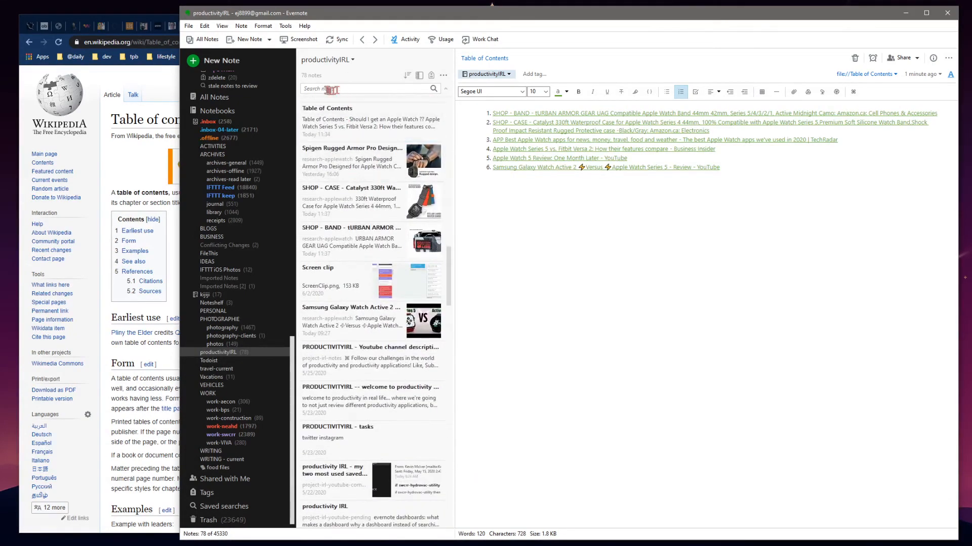
{"action": "type", "text": "tag:research-applewatch"}
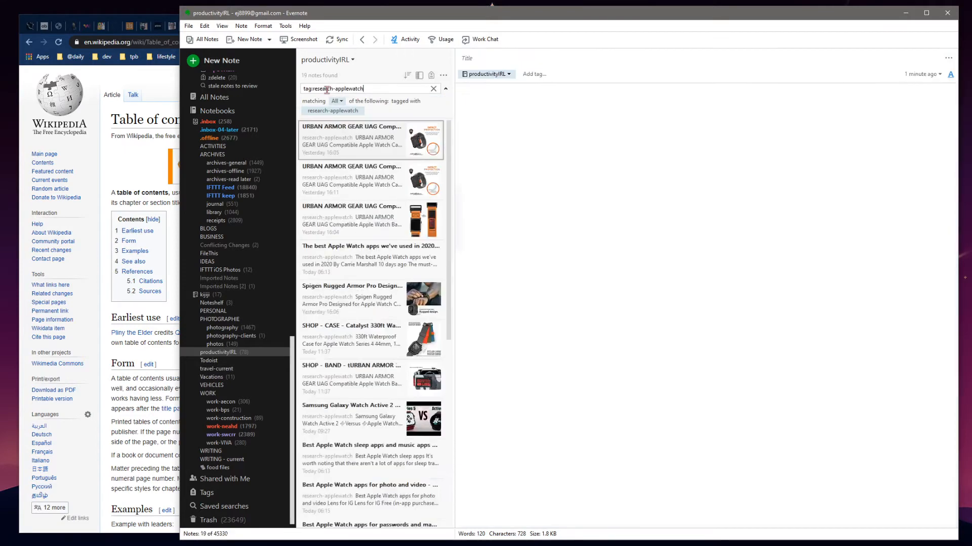
- Select all 19 research-applewatch notes and generate a Table of Contents note from them
{"action": "left_click", "coordinate": [370, 140]}
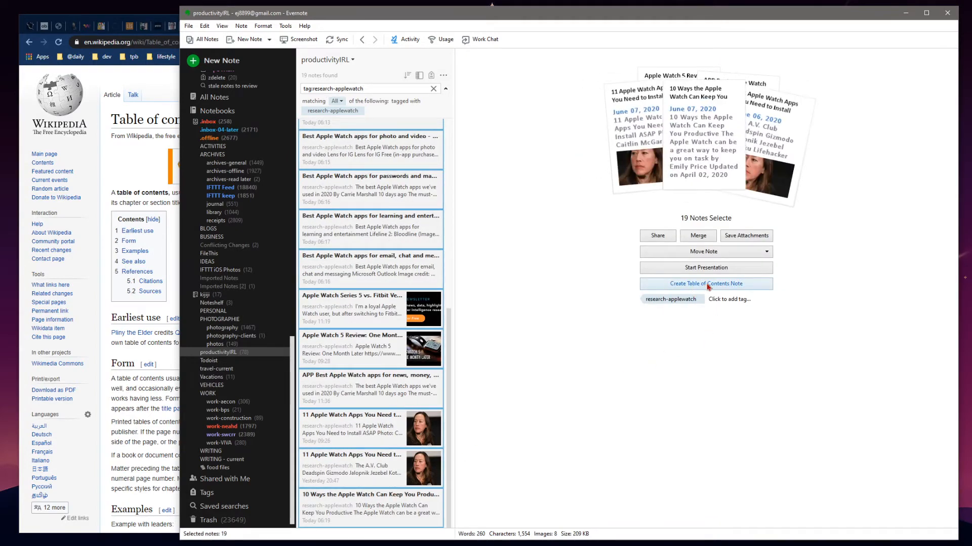
{"action": "scroll", "scroll_direction": "up", "scroll_amount": 3}
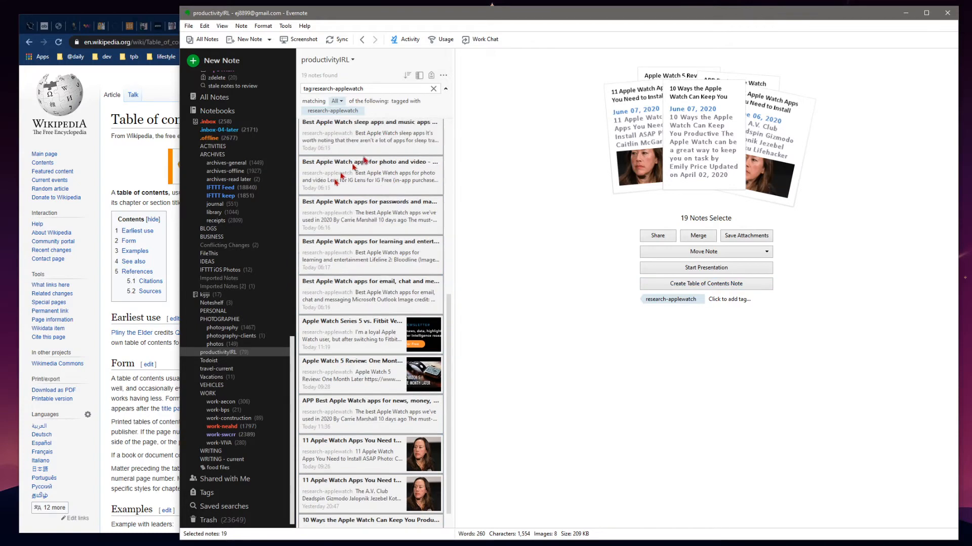
{"action": "scroll", "scroll_direction": "down", "scroll_amount": 3}
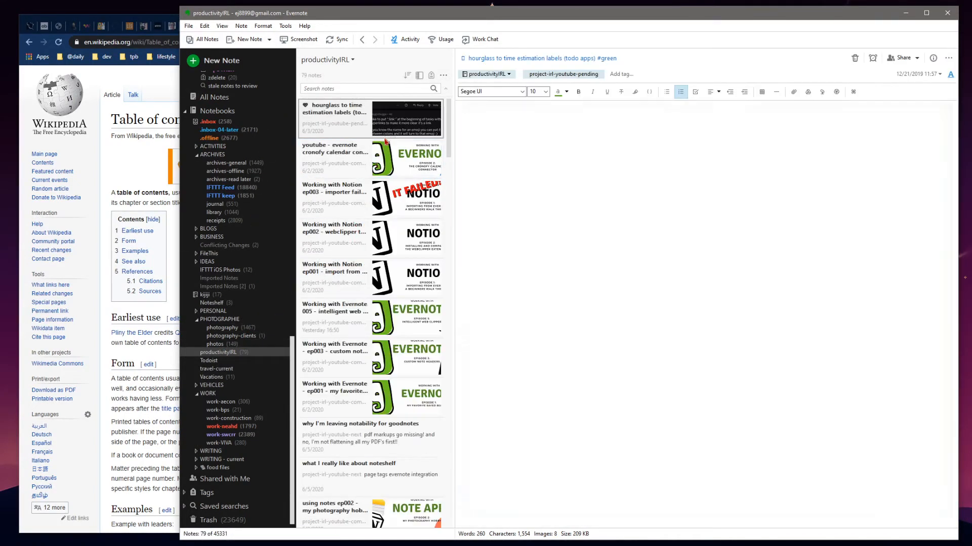
- Open the newest 19-link Table of Contents note and add a blank line above its list
{"action": "left_click", "coordinate": [408, 74]}
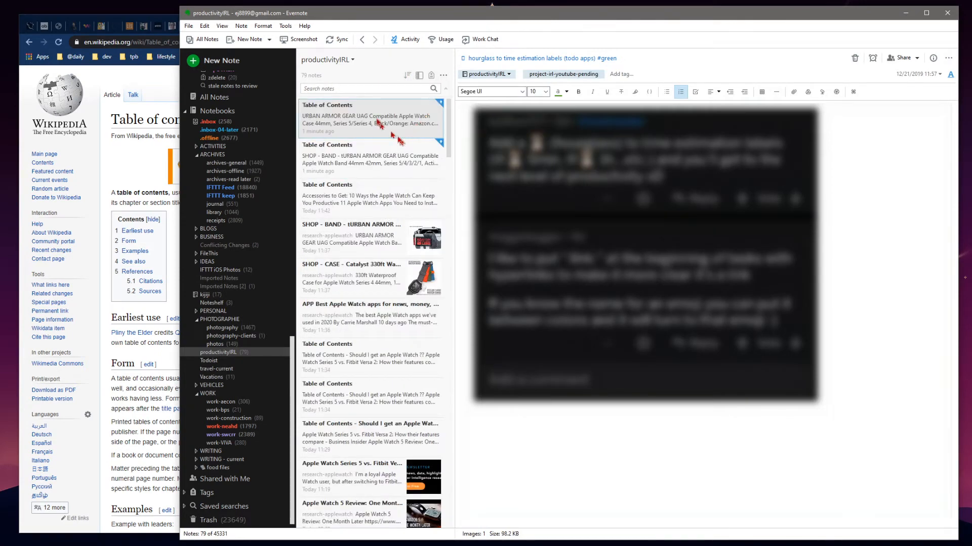
{"action": "left_click", "coordinate": [370, 121]}
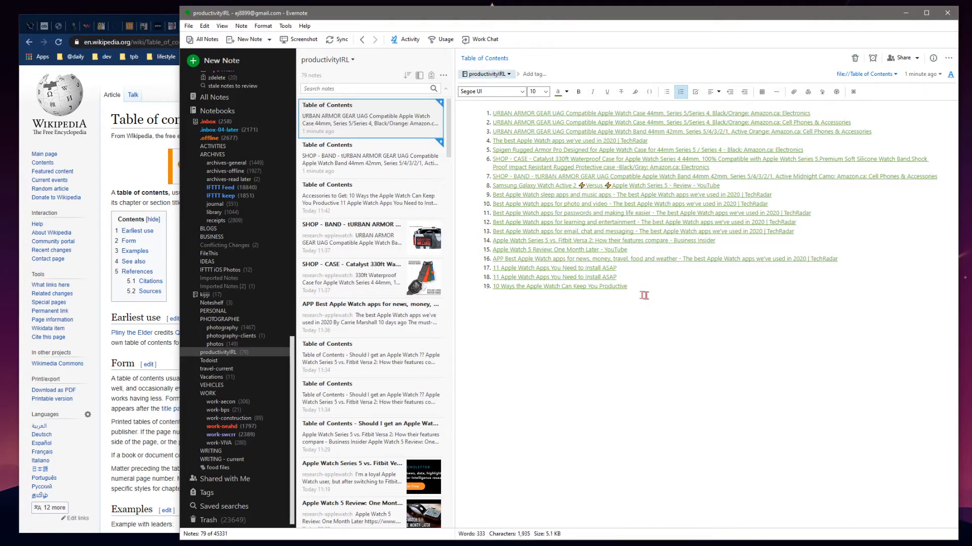
{"action": "mouse_move", "coordinate": [714, 305]}
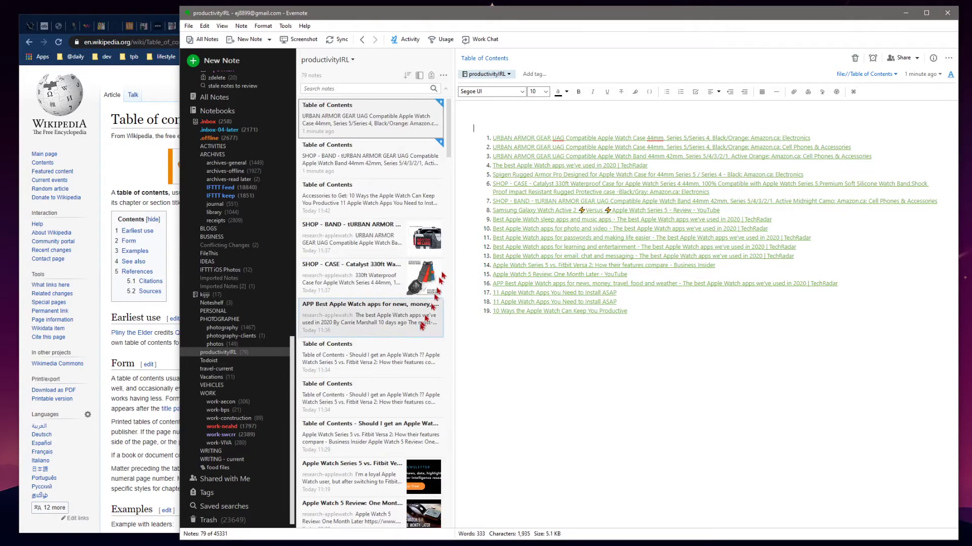
- Paste the watch image from the old Table of Contents atop the new note and title it Apple Watch
{"action": "left_click", "coordinate": [370, 434]}
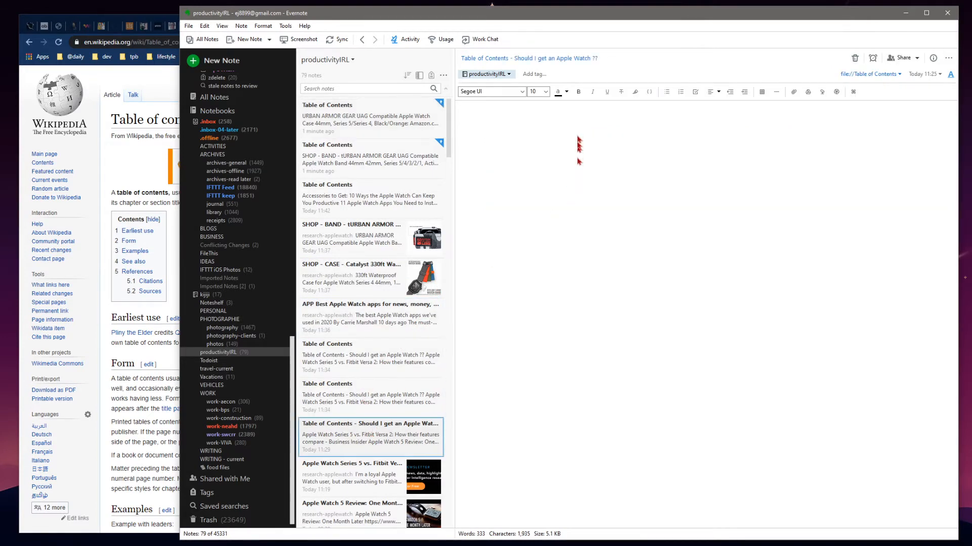
{"action": "left_click", "coordinate": [370, 436]}
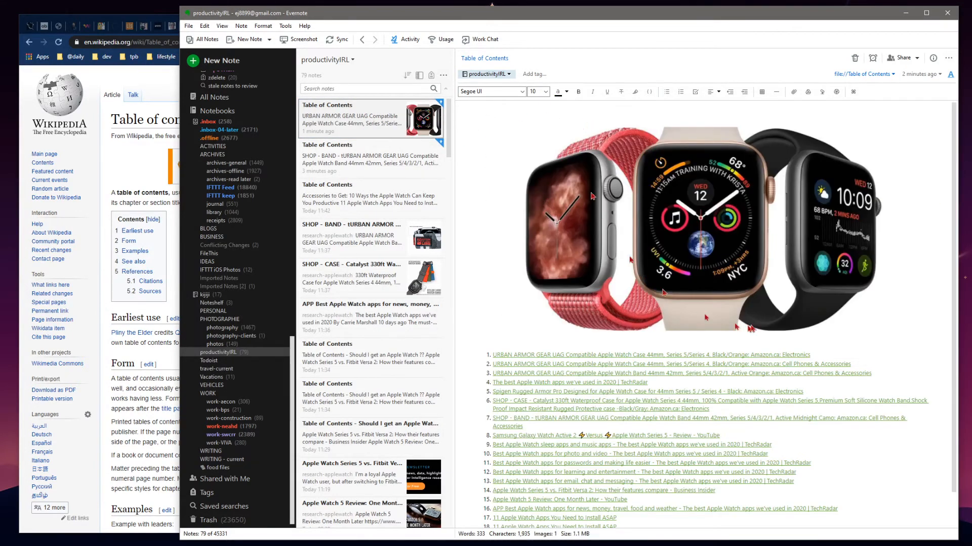
{"action": "left_click", "coordinate": [490, 58]}
{"action": "type", "text": "Apple Watch"}
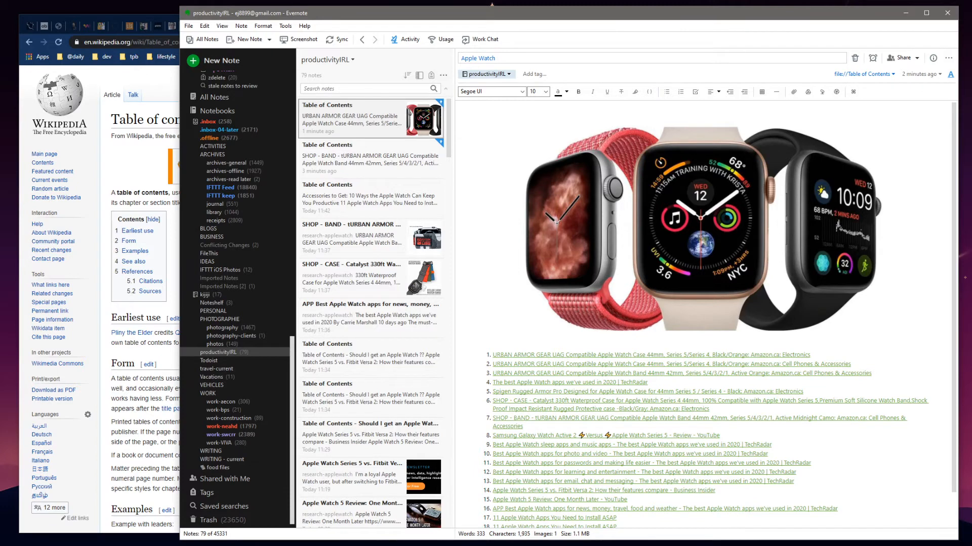
- Retitle the note 'Apple Watch Purchasing Research' and split the list after the third link
{"action": "type", "text": "Purchasing"}
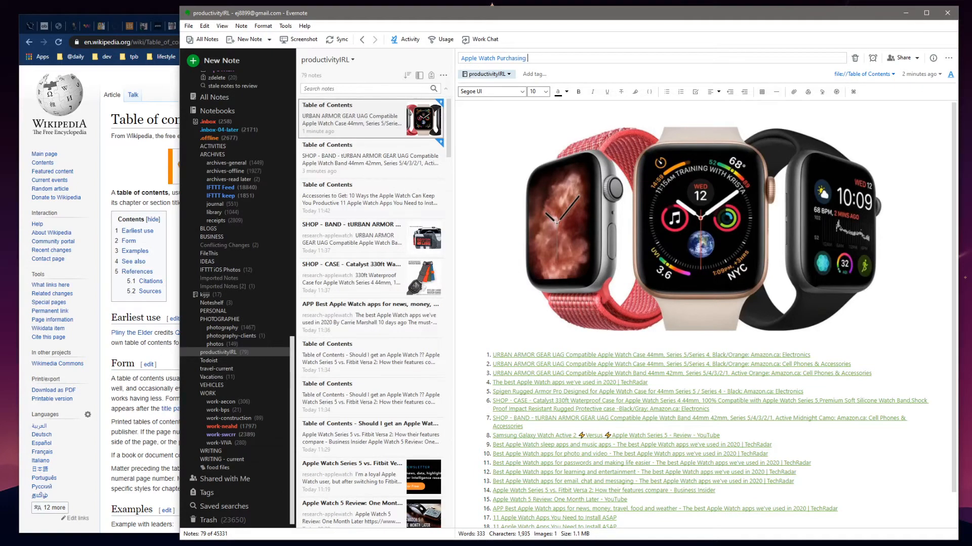
{"action": "type", "text": "Research"}
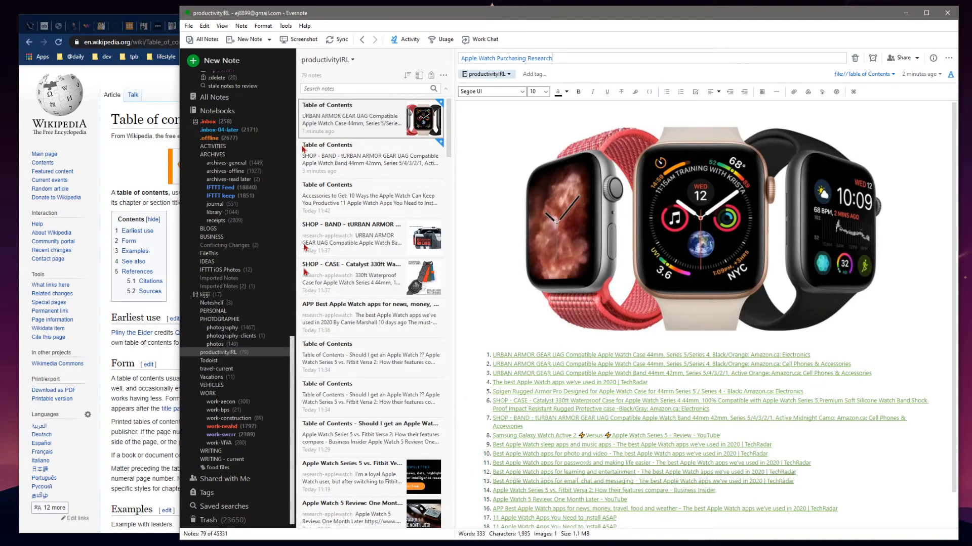
{"action": "scroll", "scroll_direction": "down", "scroll_amount": 3}
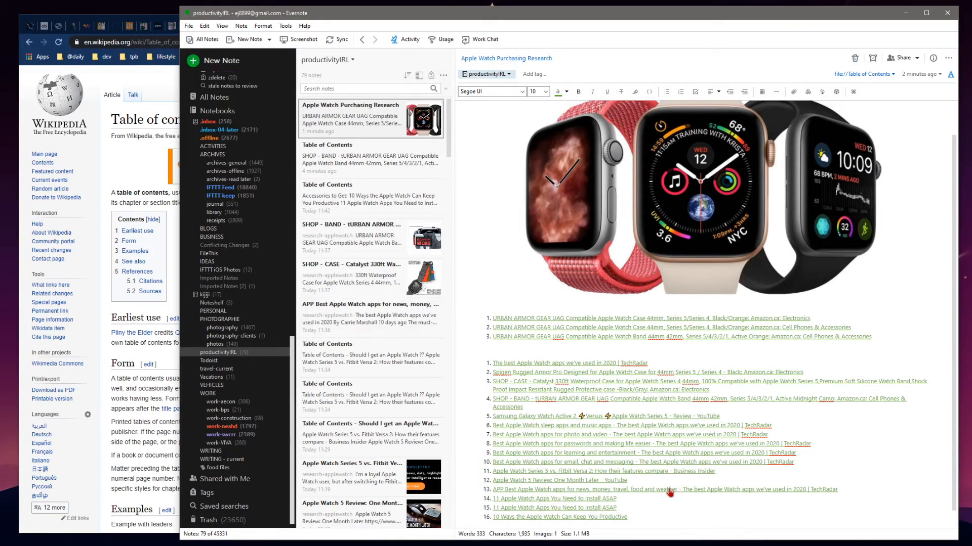
- Add a 'GEAR TO BUY:' heading above the gear links and 'APPS TO GET:' before the app links
{"action": "left_click", "coordinate": [681, 92]}
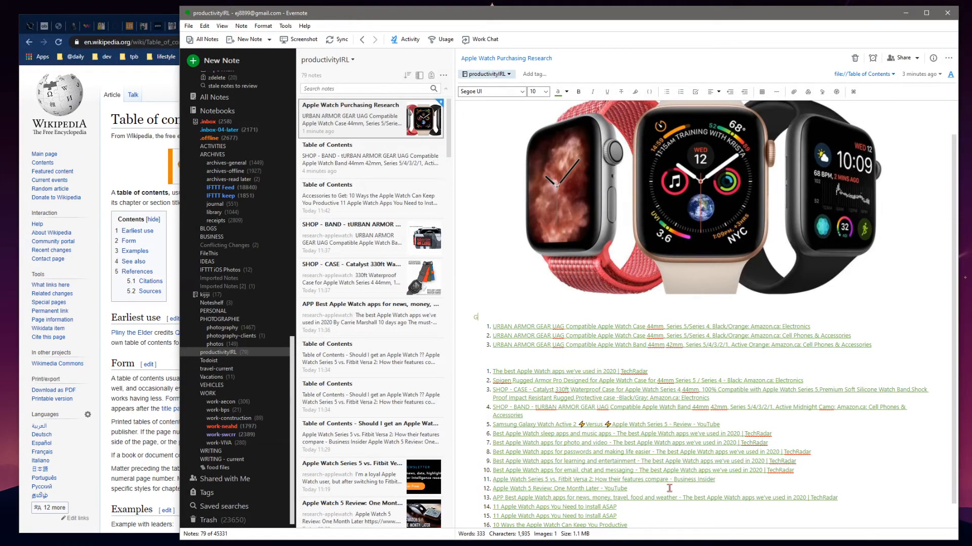
{"action": "type", "text": "GEAR TO BUY"}
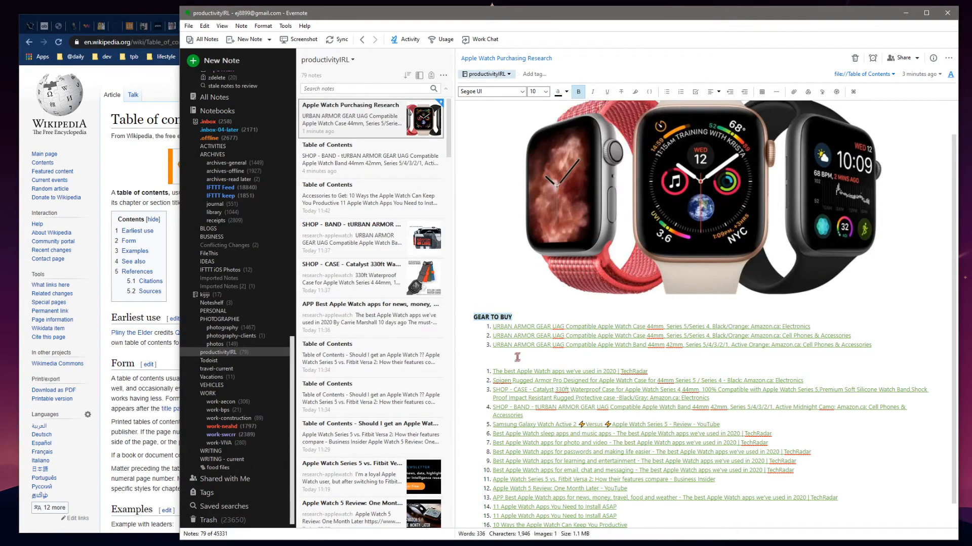
{"action": "type", "text": "APPS"}
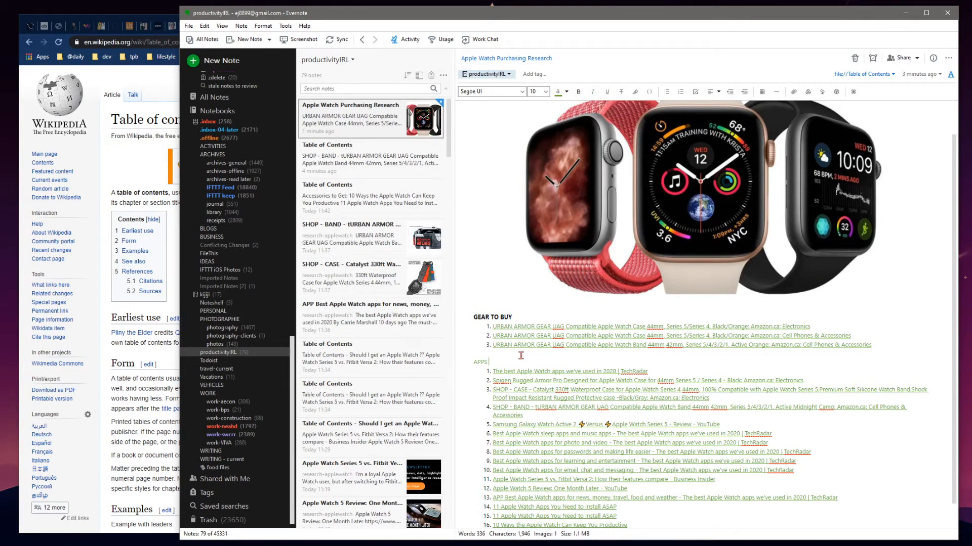
{"action": "type", "text": "TO GET:"}
{"action": "type", "text": "RE"}
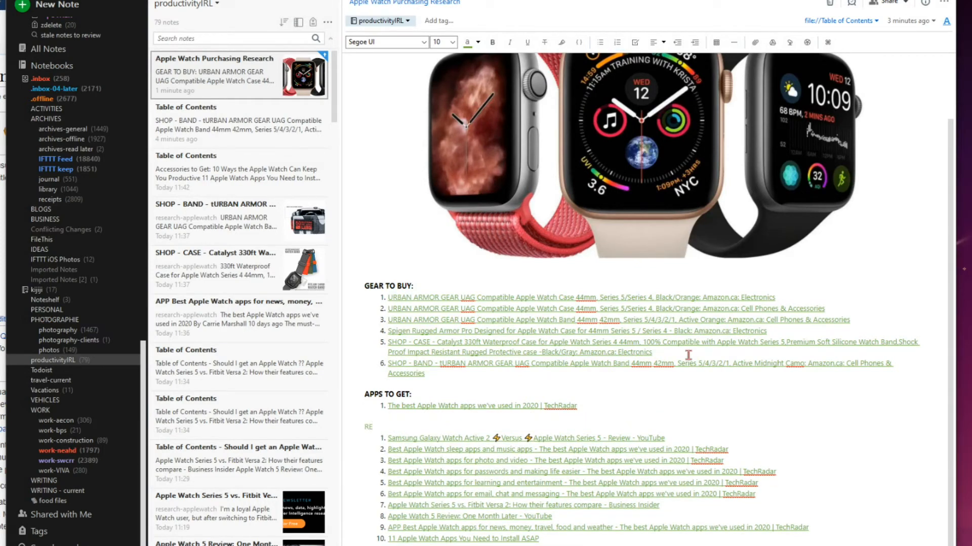
- Type the 'RESEARCH ITEMS:' heading and give it a larger font size
{"action": "type", "text": "SEARCH ITEMS:"}
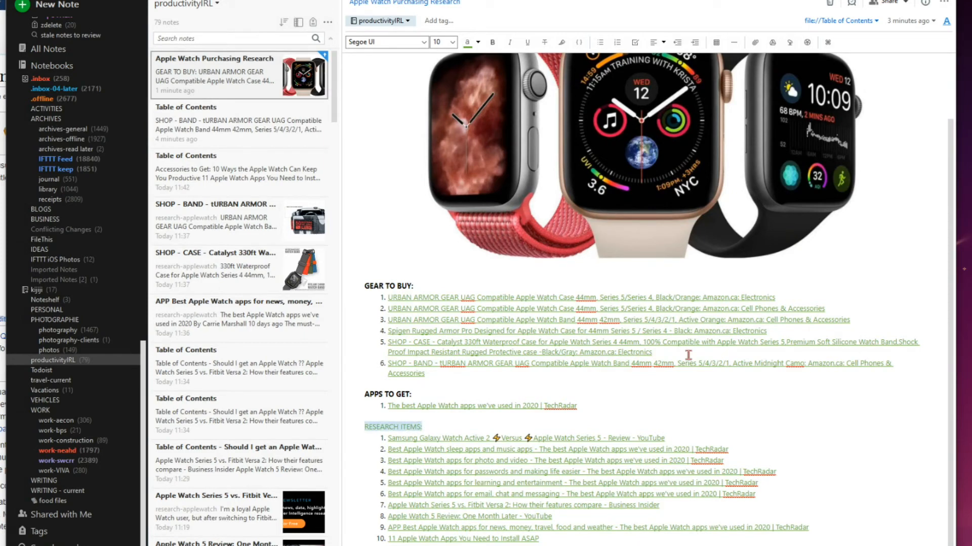
{"action": "left_click", "coordinate": [453, 42]}
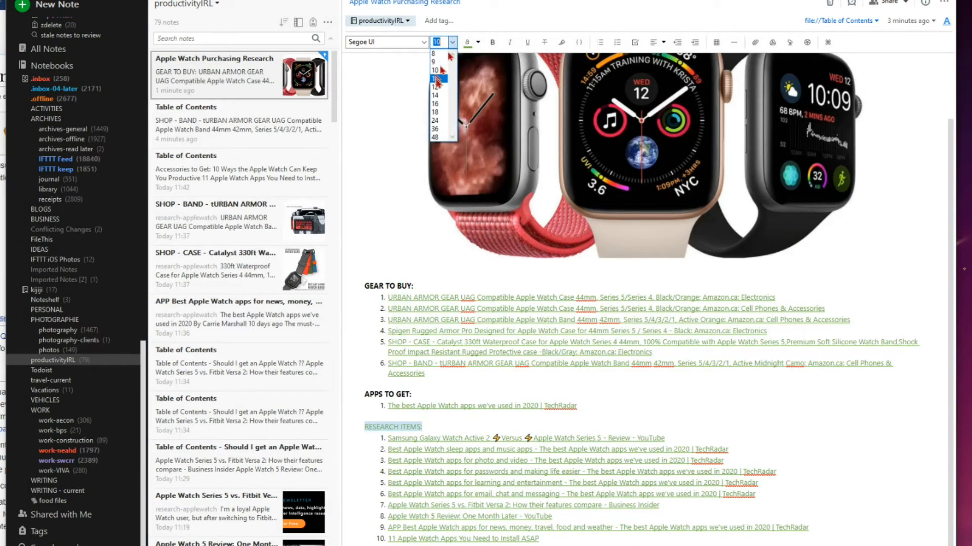
{"action": "left_click", "coordinate": [467, 42]}
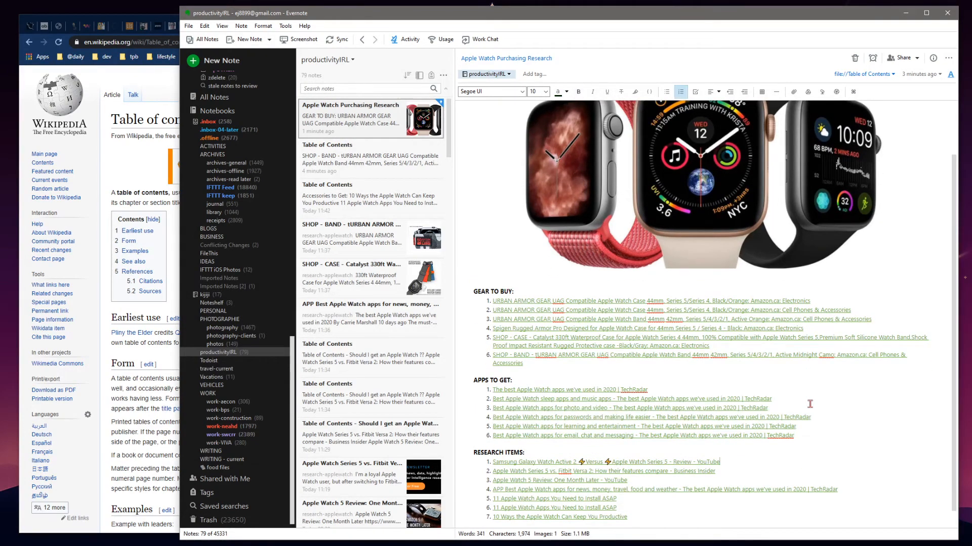
{"action": "scroll", "scroll_direction": "up", "scroll_amount": 3}
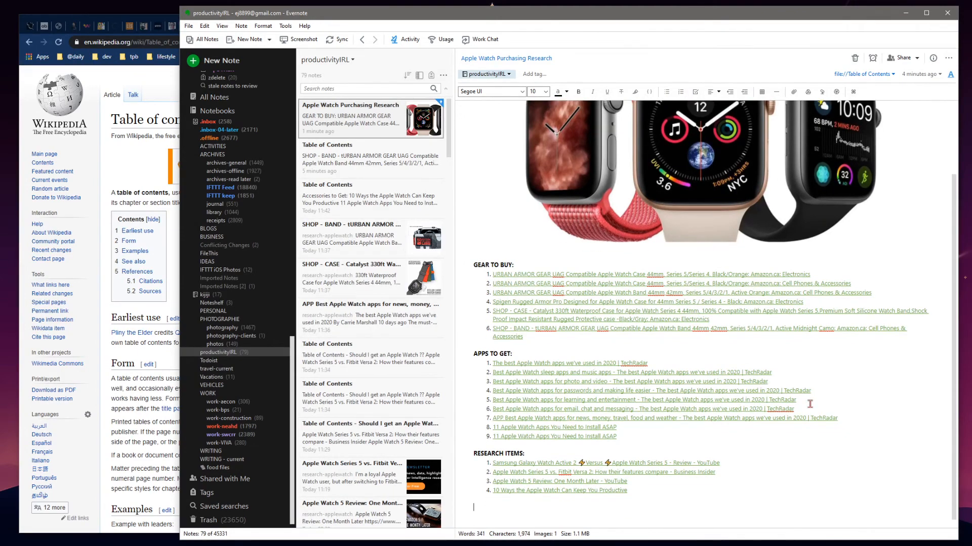
{"action": "mouse_move", "coordinate": [747, 202]}
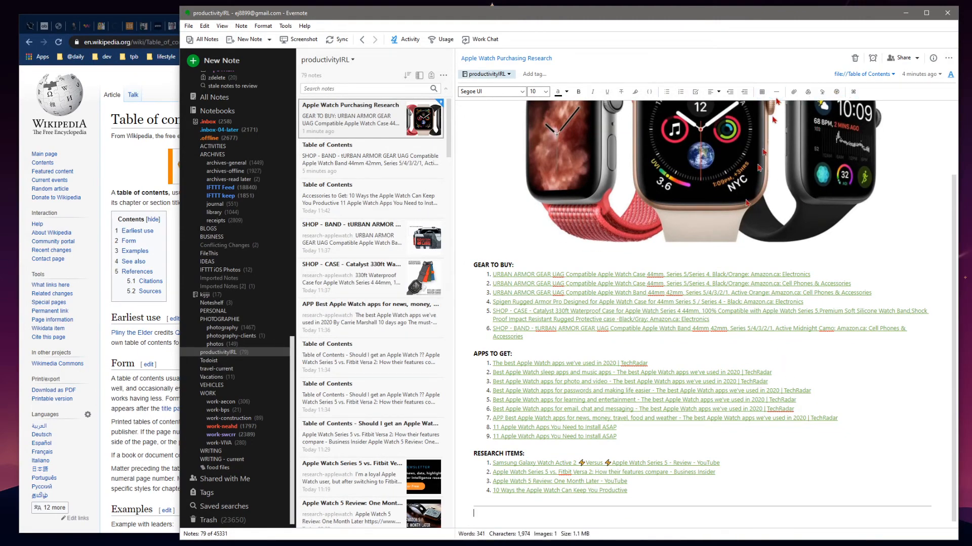
{"action": "scroll", "scroll_direction": "up", "scroll_amount": 3}
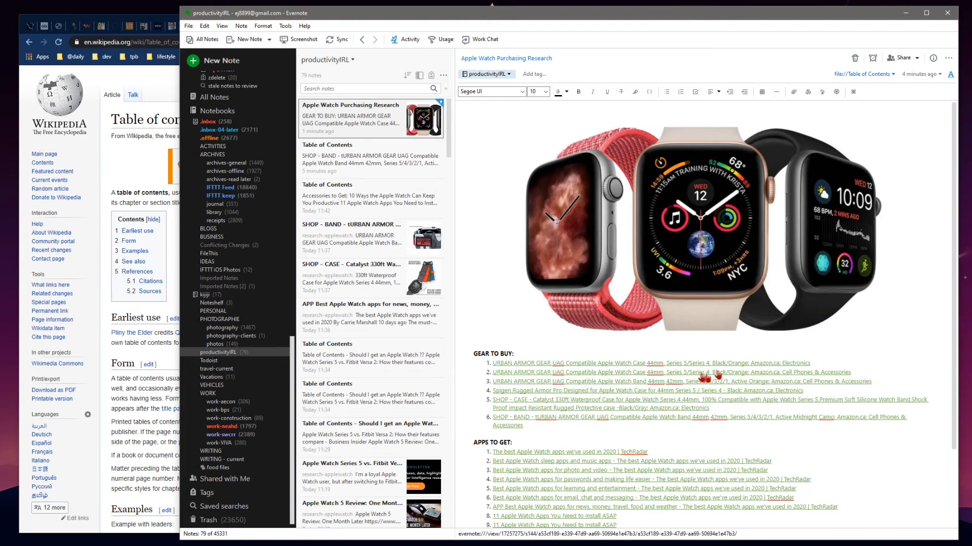
{"action": "scroll", "scroll_direction": "down", "scroll_amount": 3}
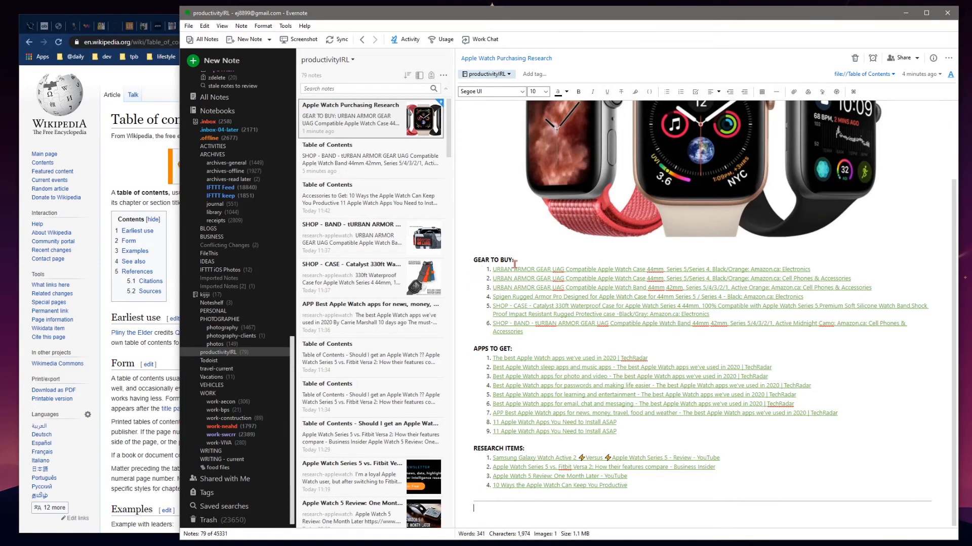
{"action": "mouse_move", "coordinate": [640, 486]}
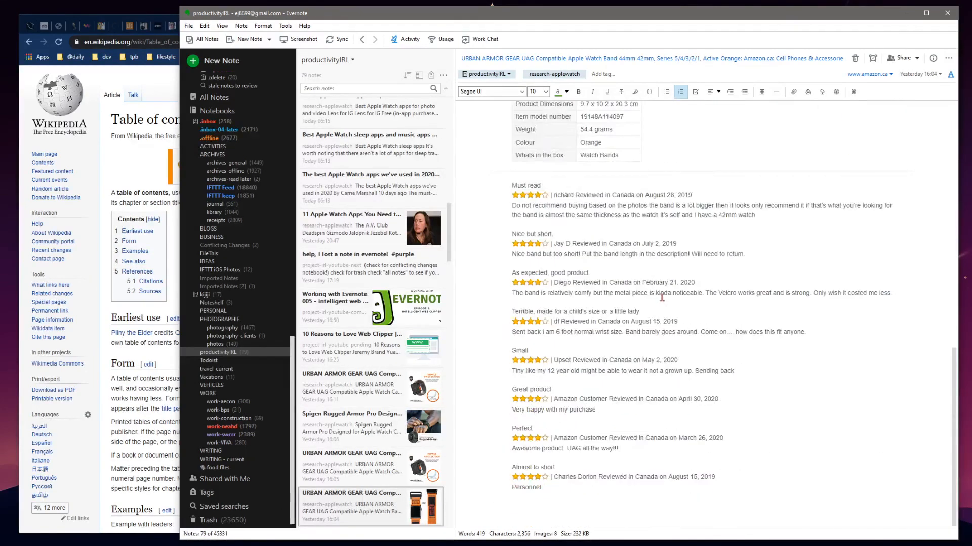
{"action": "left_click", "coordinate": [362, 39]}
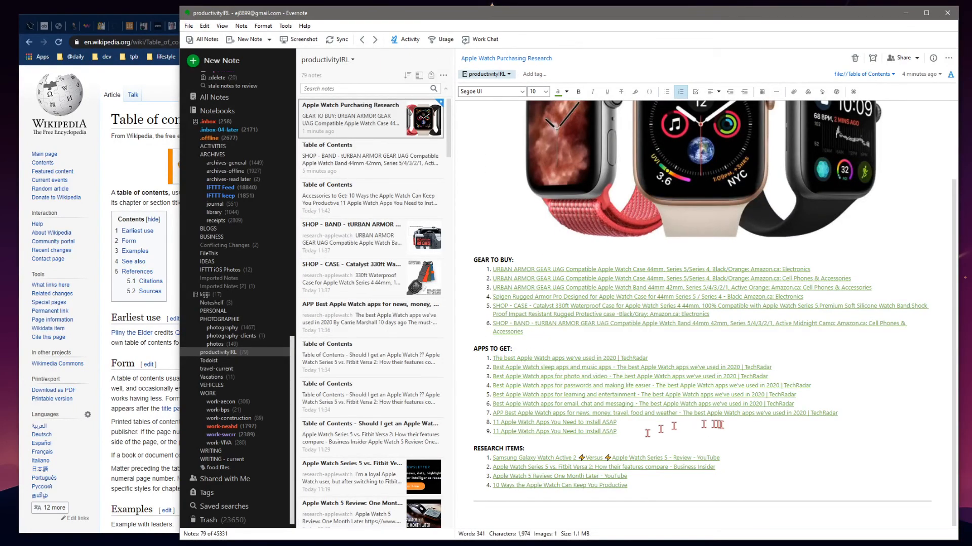
{"action": "mouse_move", "coordinate": [659, 422]}
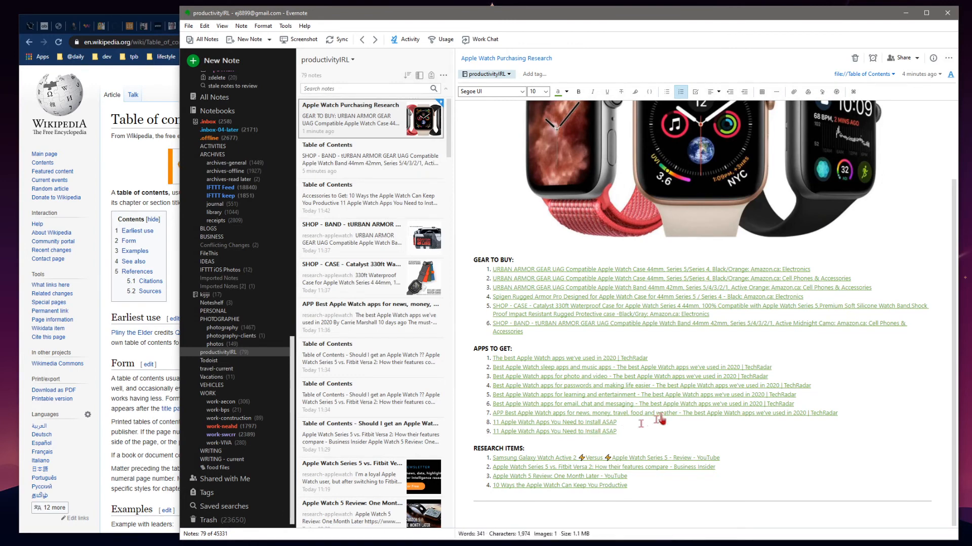
{"action": "mouse_move", "coordinate": [660, 417]}
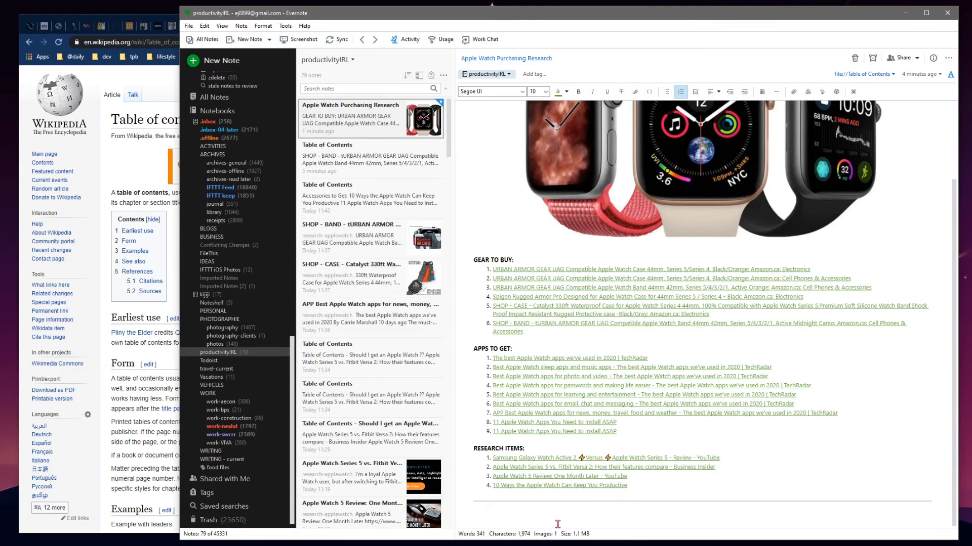
{"action": "mouse_move", "coordinate": [720, 386]}
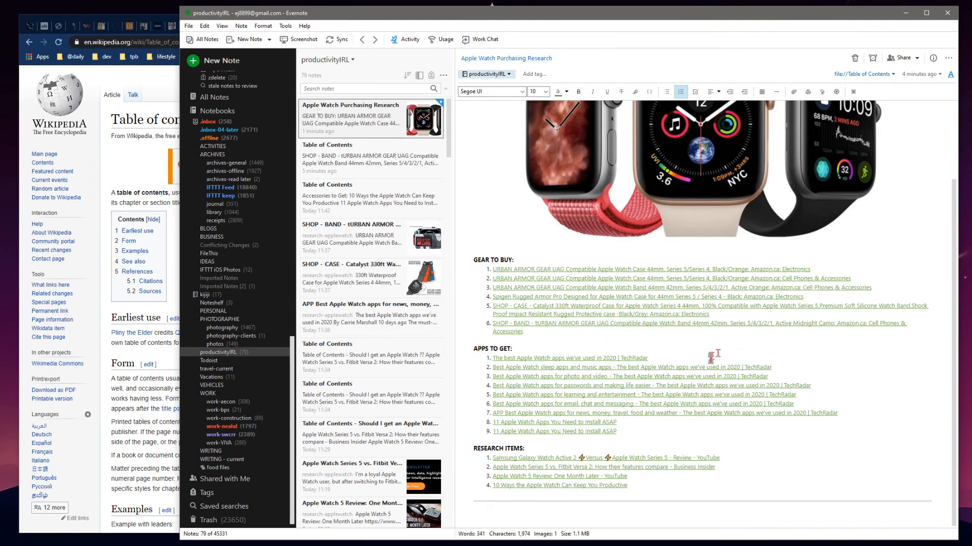
{"action": "mouse_move", "coordinate": [812, 345]}
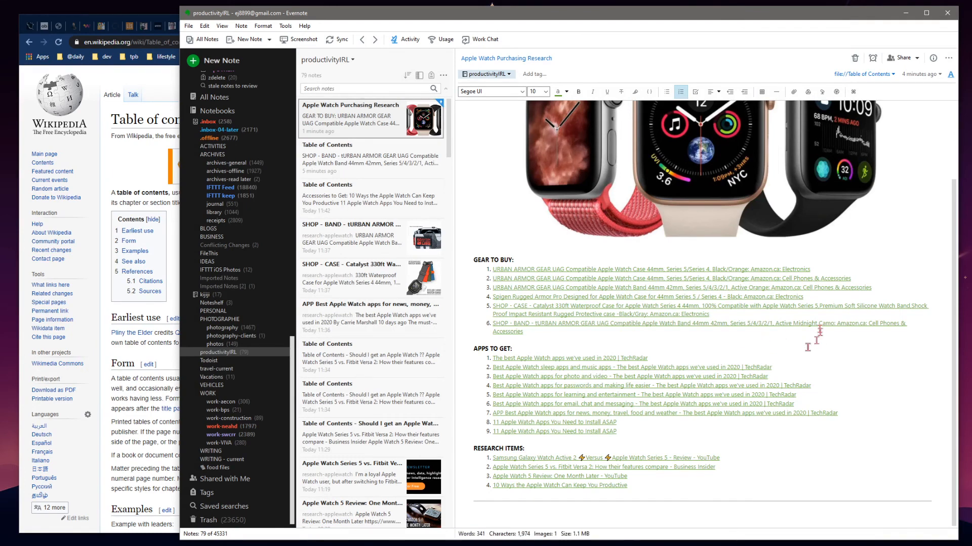
{"action": "mouse_move", "coordinate": [801, 344]}
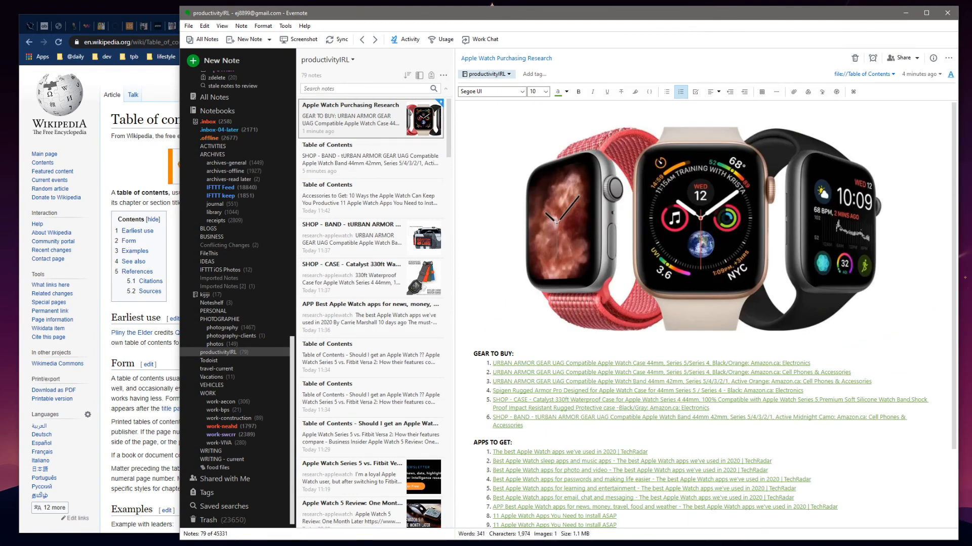
{"action": "mouse_move", "coordinate": [867, 344]}
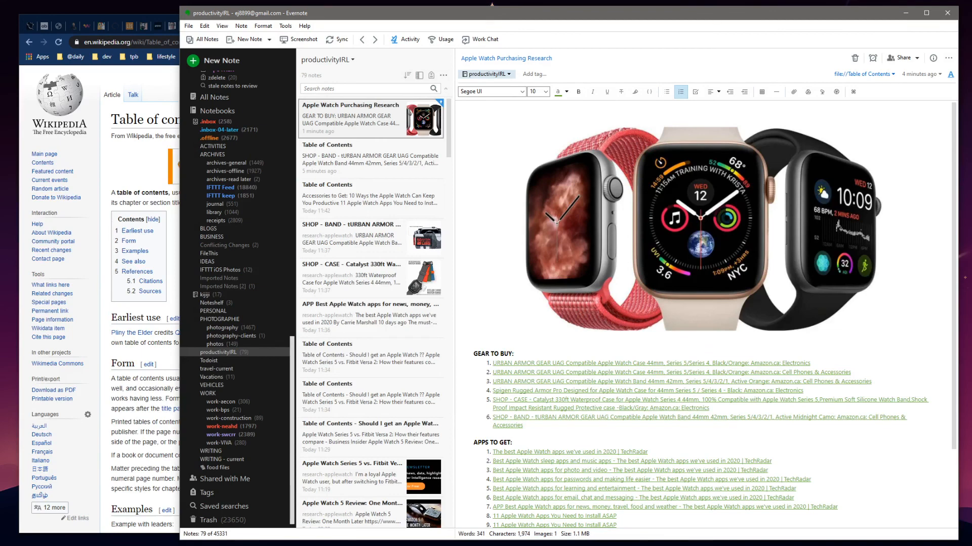
{"action": "mouse_move", "coordinate": [910, 425]}
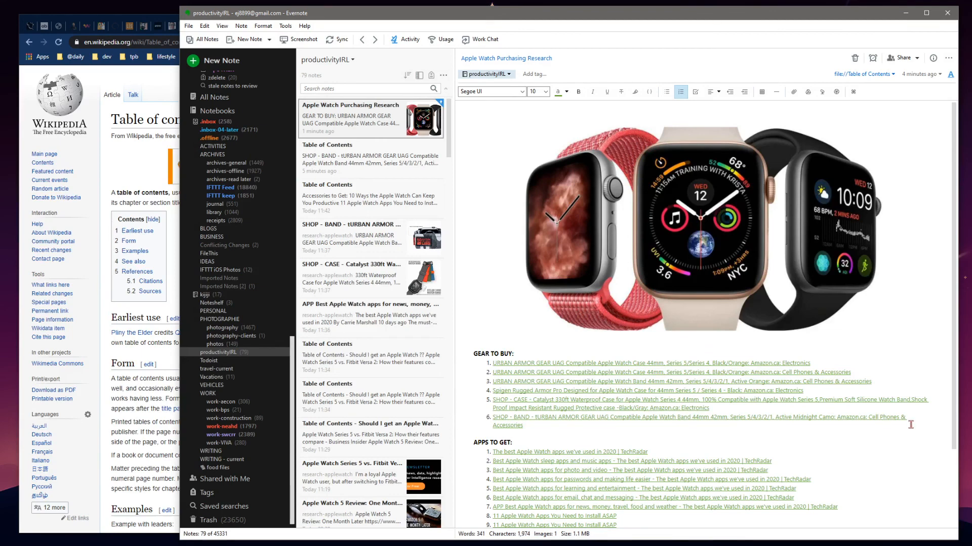